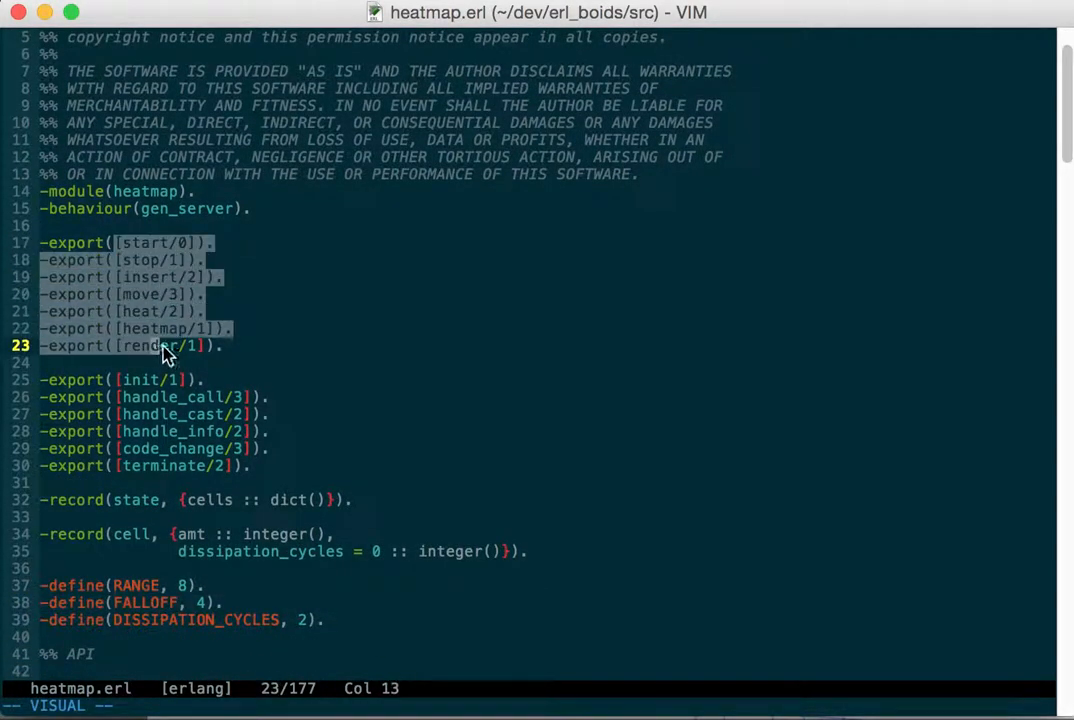
{"action": "scroll", "scroll_direction": "down", "scroll_amount": 3}
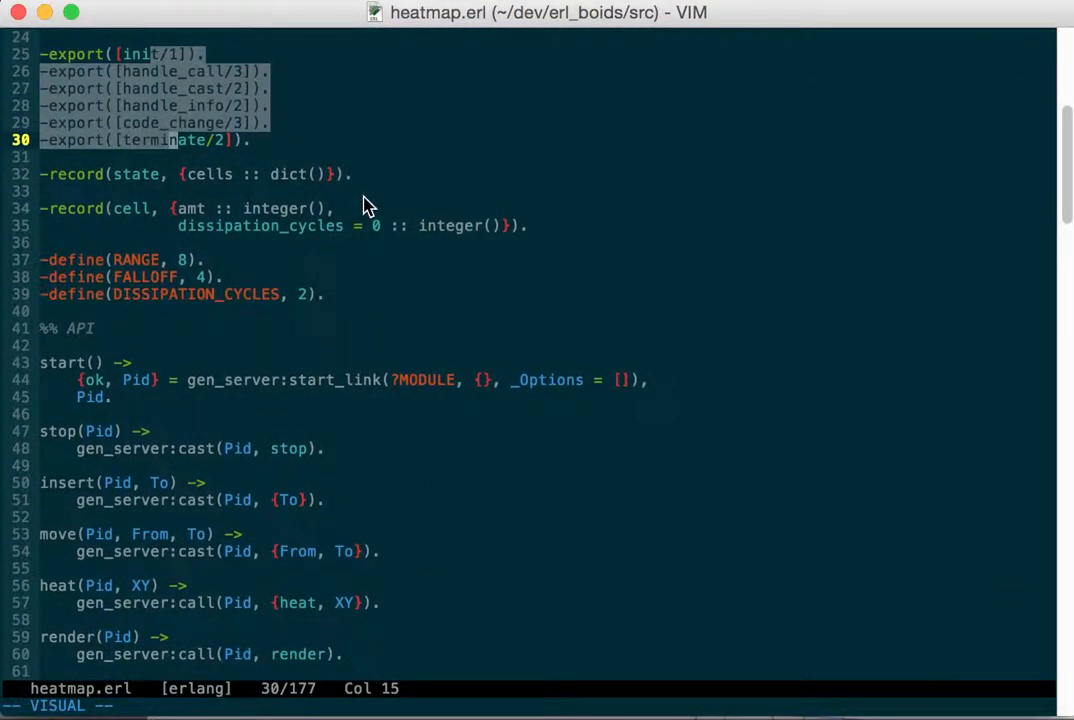
{"action": "scroll", "scroll_direction": "down", "scroll_amount": 3}
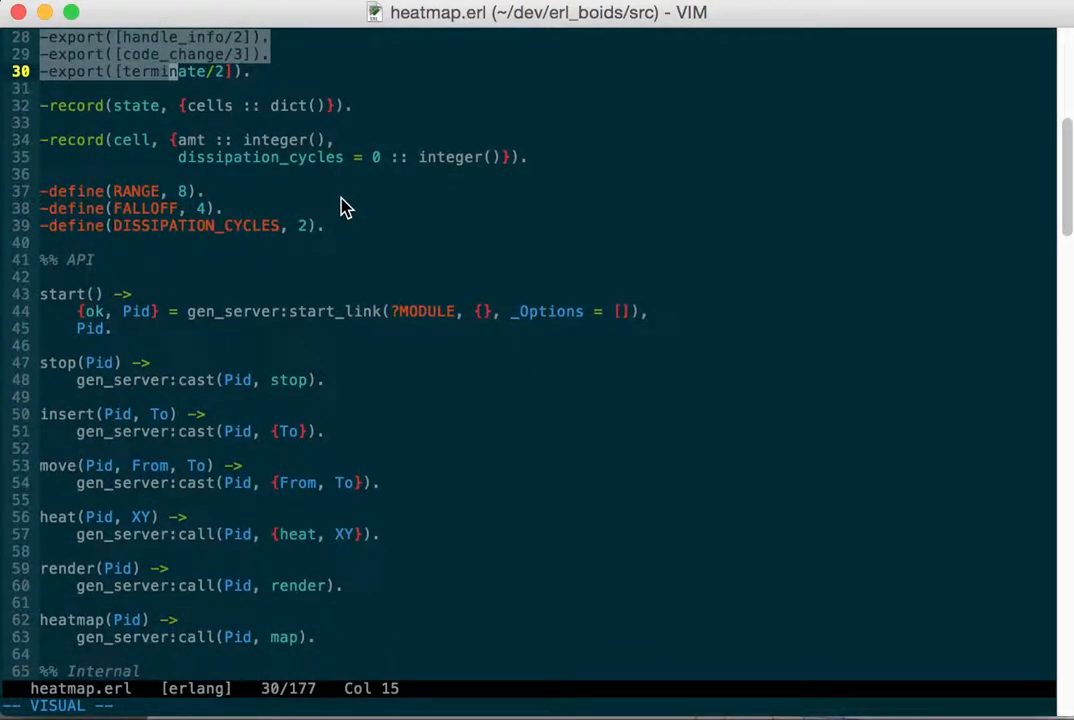
{"action": "mouse_move", "coordinate": [240, 164]}
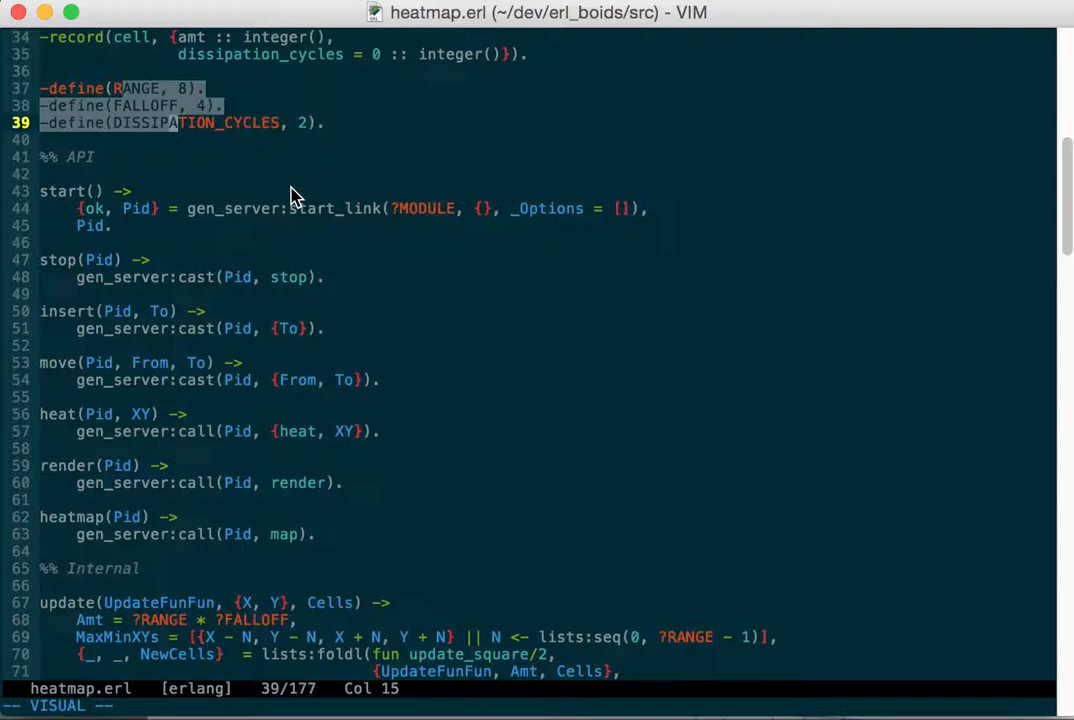
{"action": "scroll", "scroll_direction": "down", "scroll_amount": 3}
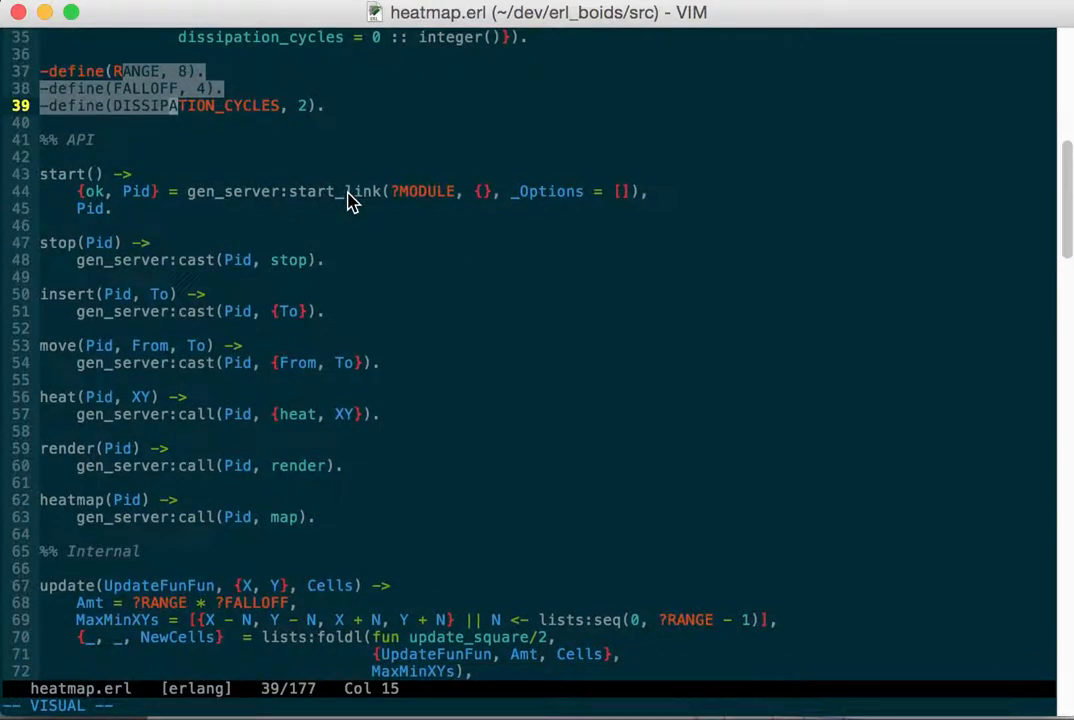
{"action": "scroll", "scroll_direction": "down", "scroll_amount": 3}
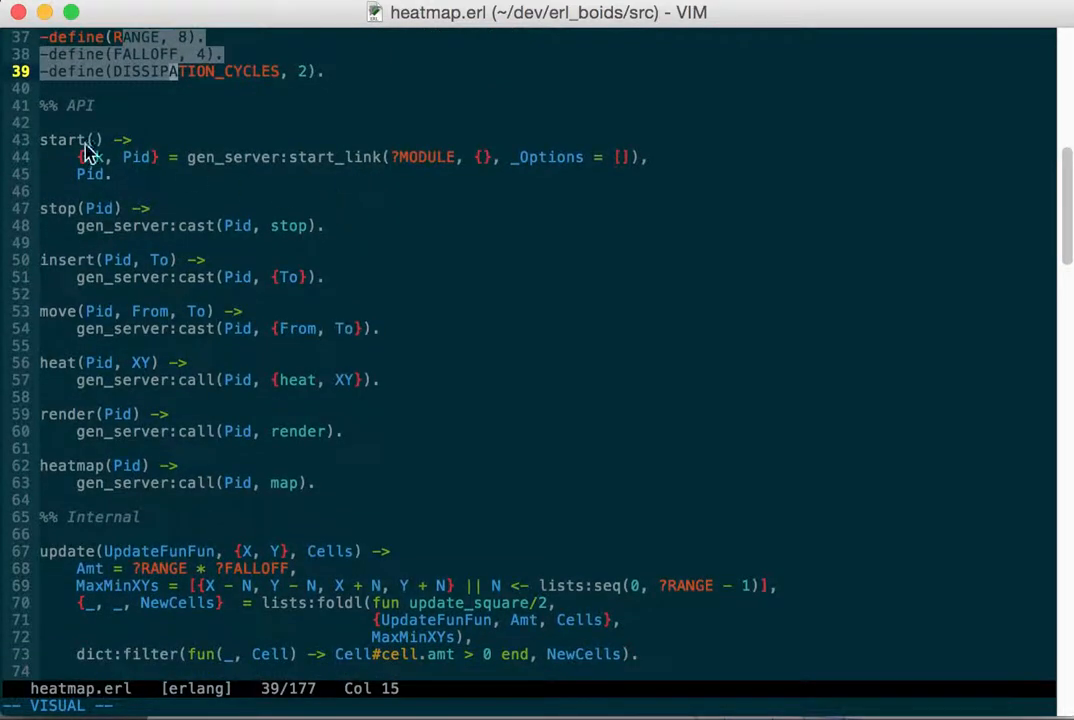
{"action": "scroll", "scroll_direction": "down", "scroll_amount": 3}
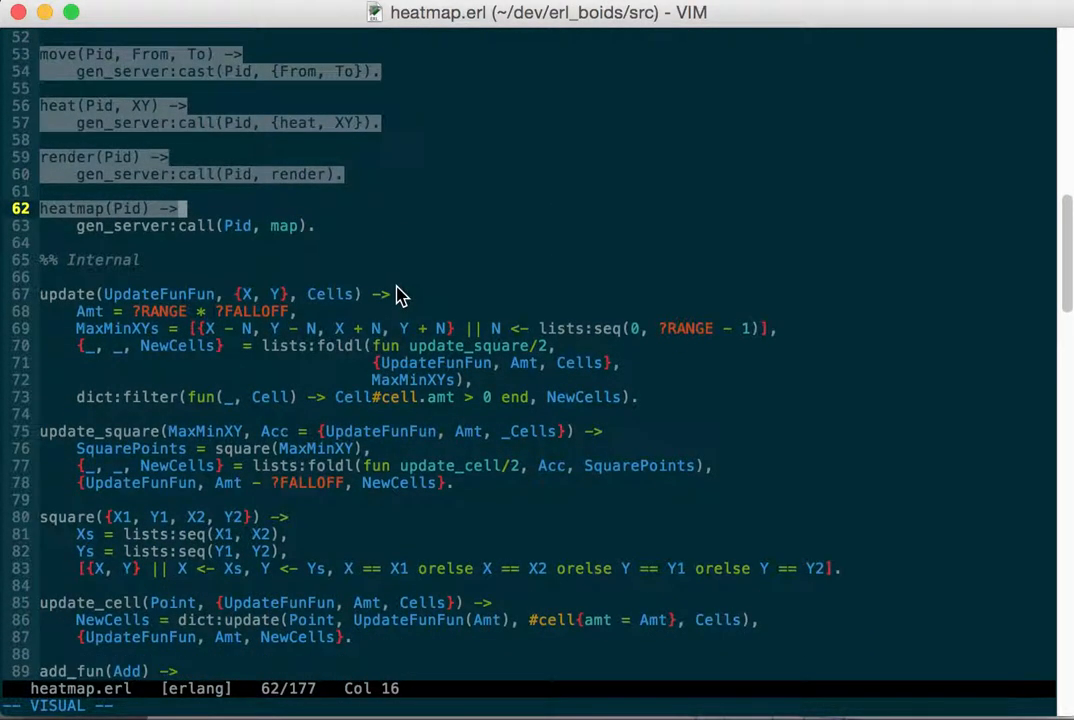
{"action": "mouse_move", "coordinate": [100, 184]}
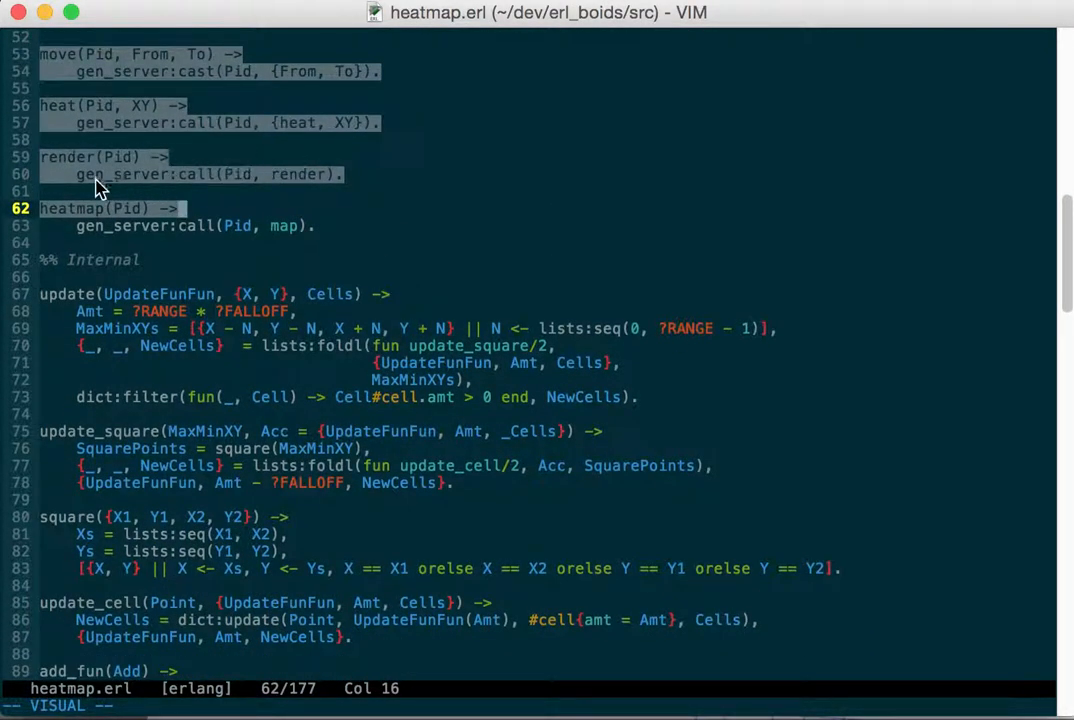
{"action": "scroll", "scroll_direction": "down", "scroll_amount": 3}
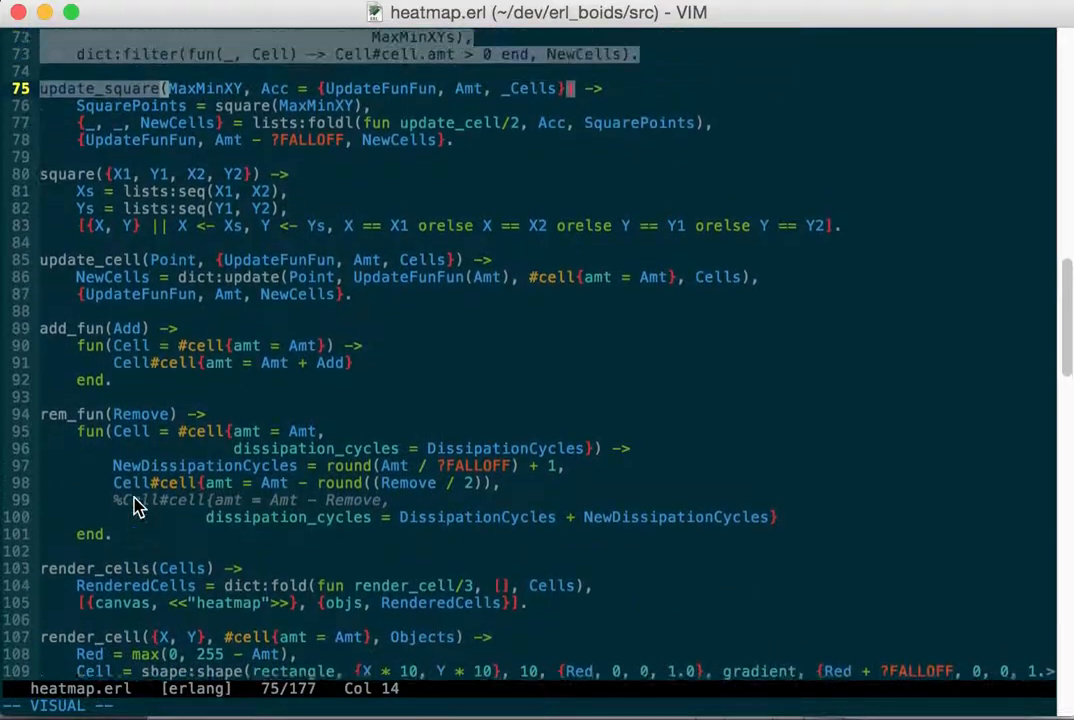
{"action": "scroll", "scroll_direction": "down", "scroll_amount": 3}
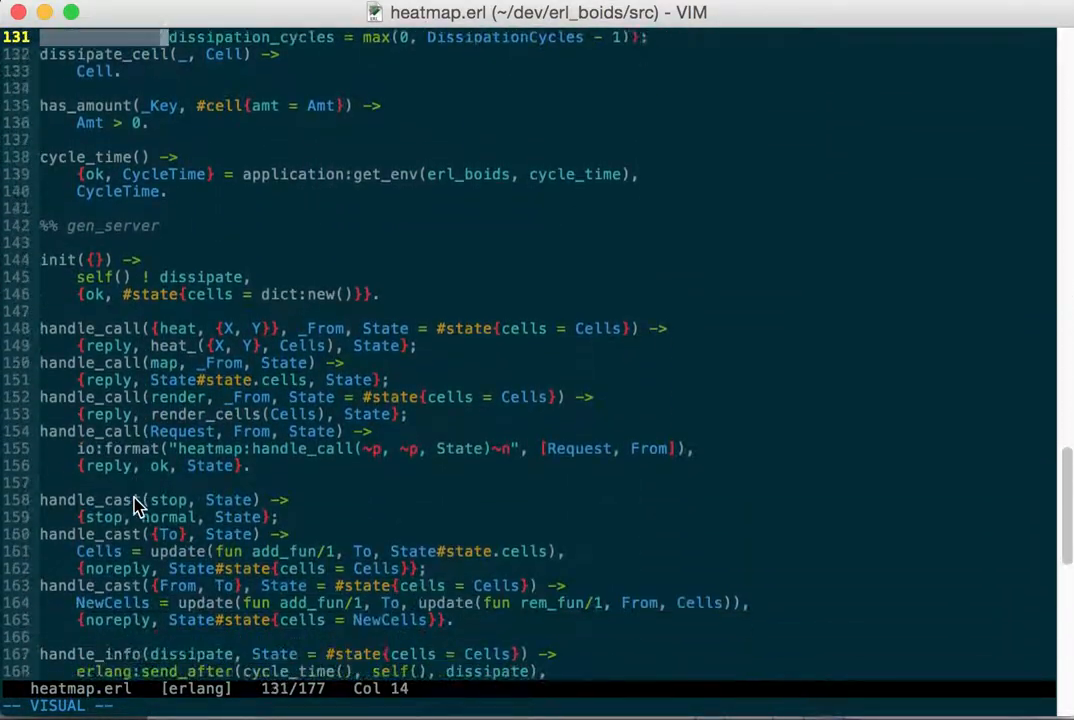
{"action": "scroll", "scroll_direction": "down", "scroll_amount": 3}
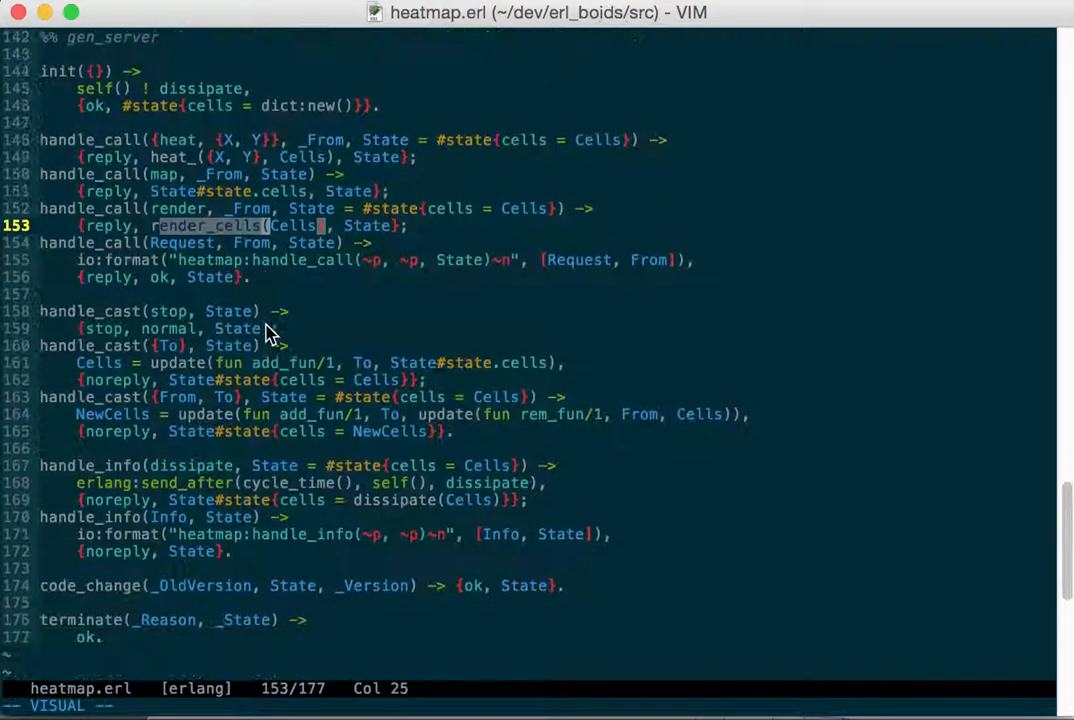
{"action": "scroll", "scroll_direction": "down", "scroll_amount": 3}
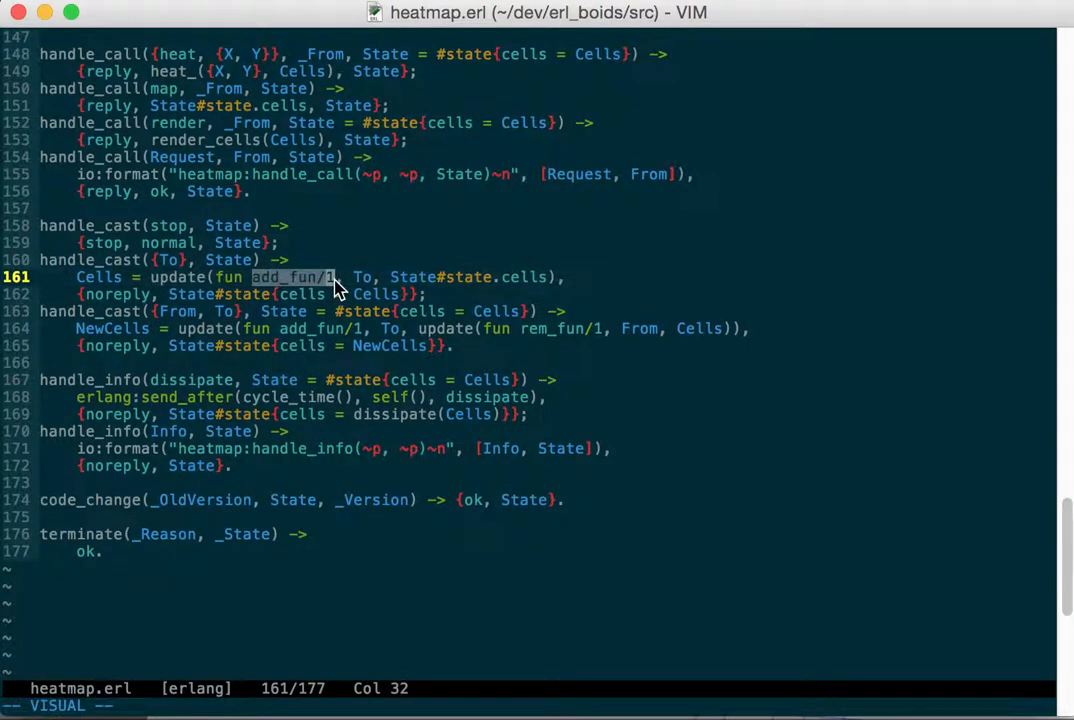
{"action": "mouse_move", "coordinate": [210, 316]}
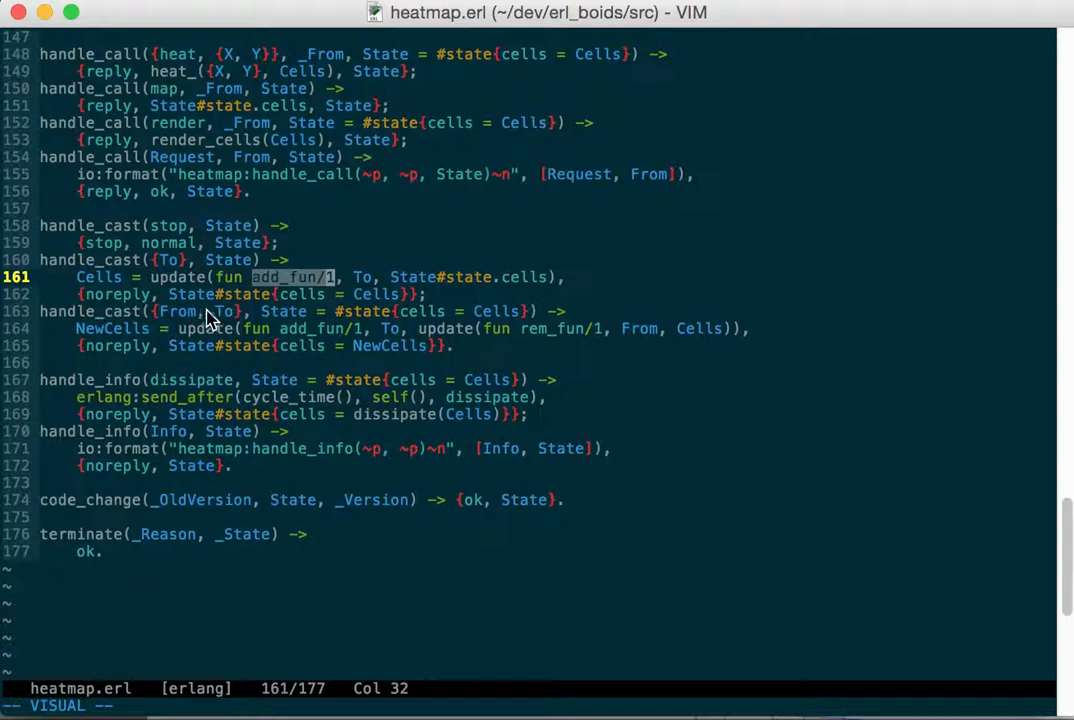
{"action": "mouse_move", "coordinate": [596, 340]}
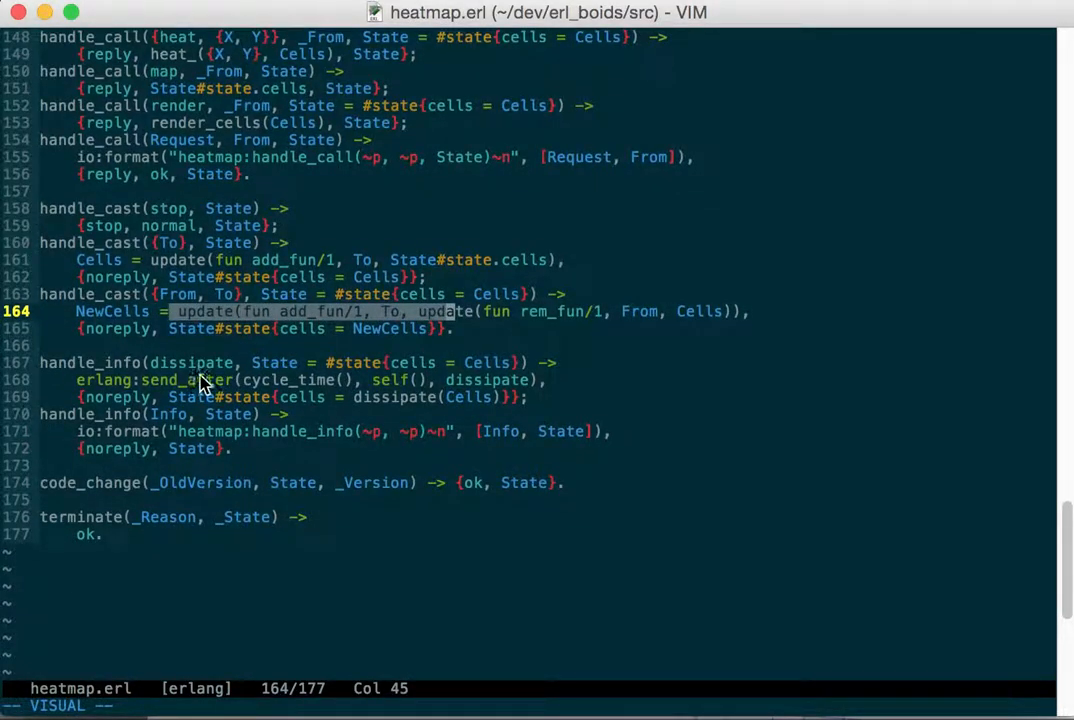
{"action": "scroll", "scroll_direction": "down", "scroll_amount": 3}
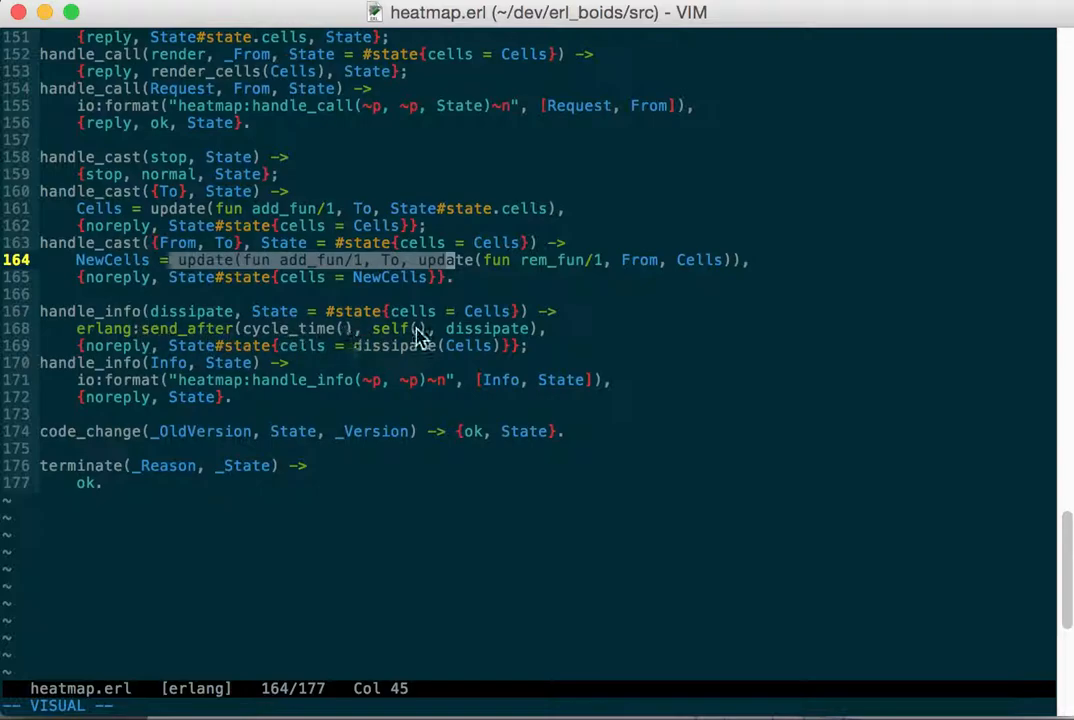
{"action": "mouse_move", "coordinate": [256, 336]}
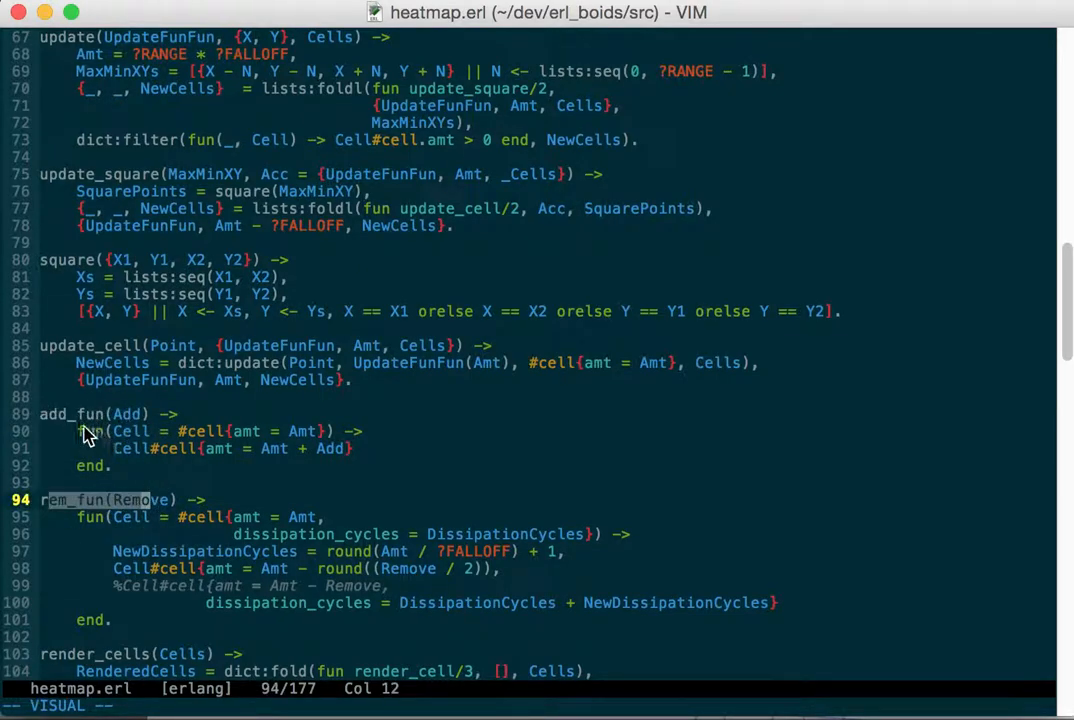
{"action": "mouse_move", "coordinate": [300, 458]}
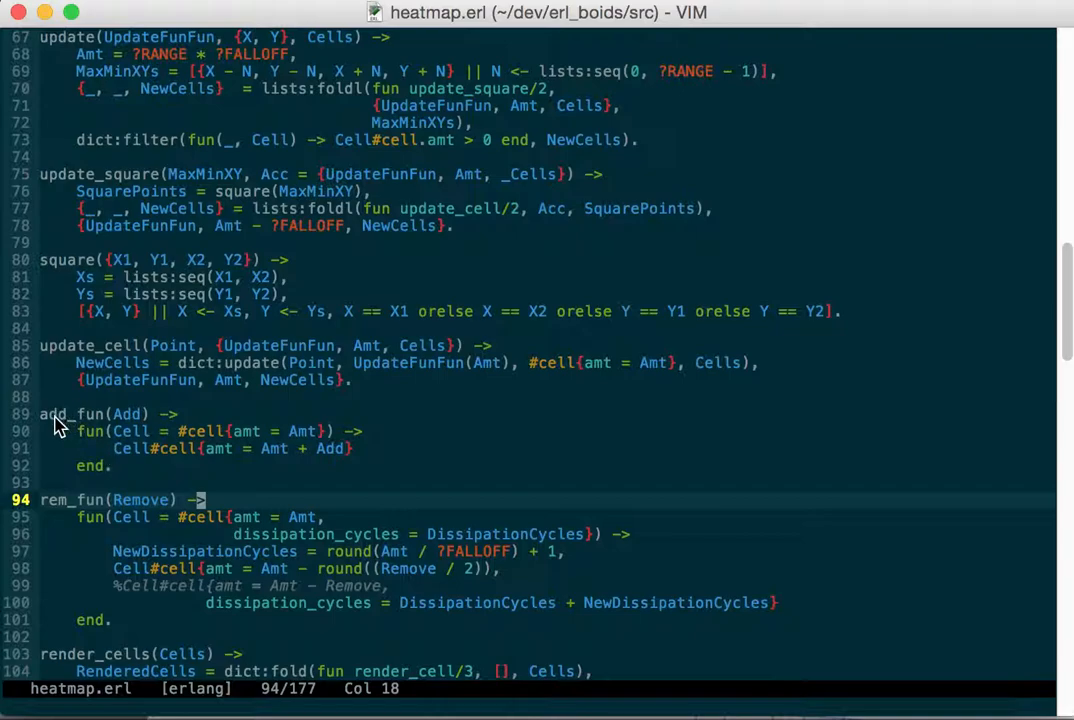
{"action": "mouse_move", "coordinate": [148, 440]}
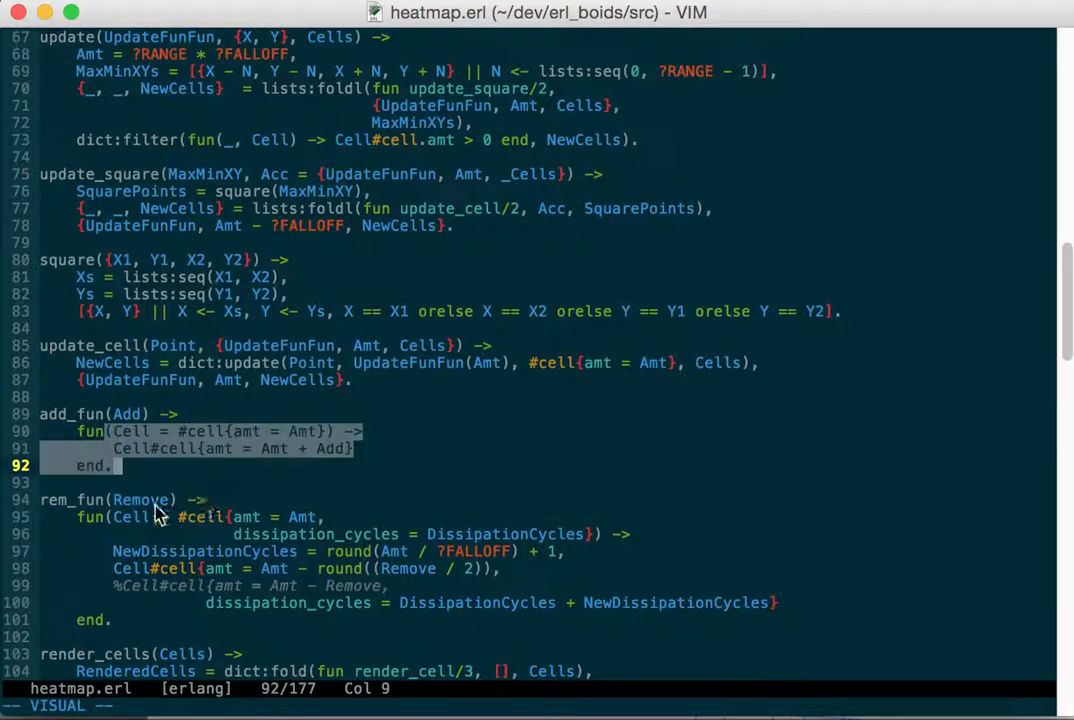
{"action": "mouse_move", "coordinate": [100, 524]}
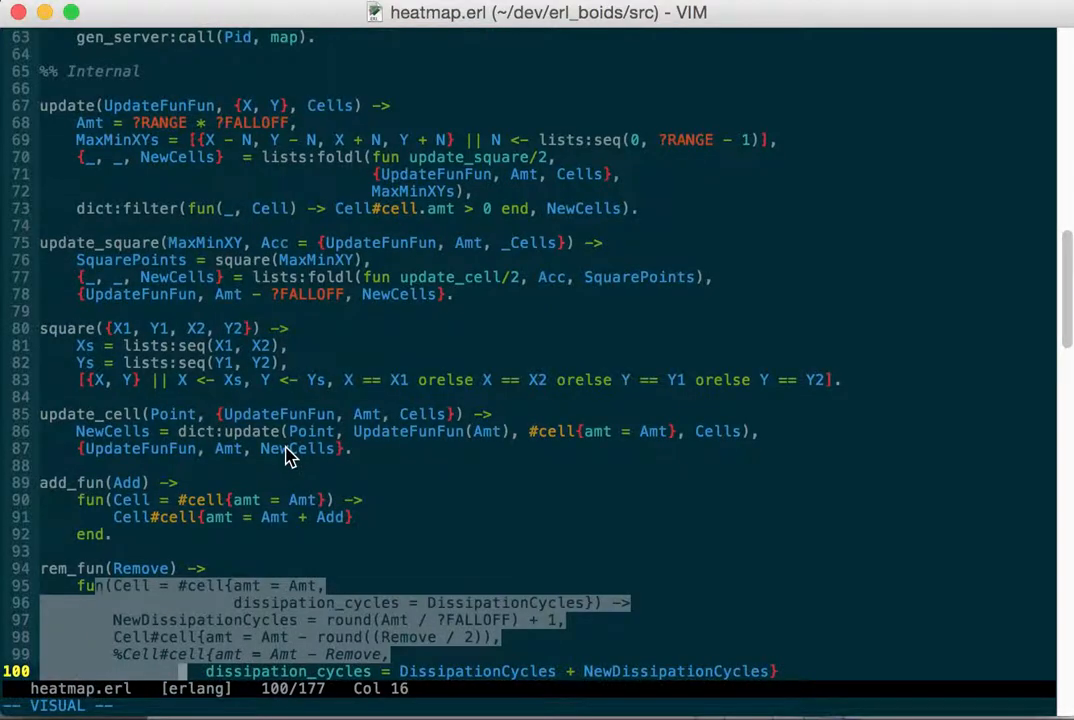
{"action": "mouse_move", "coordinate": [478, 192]}
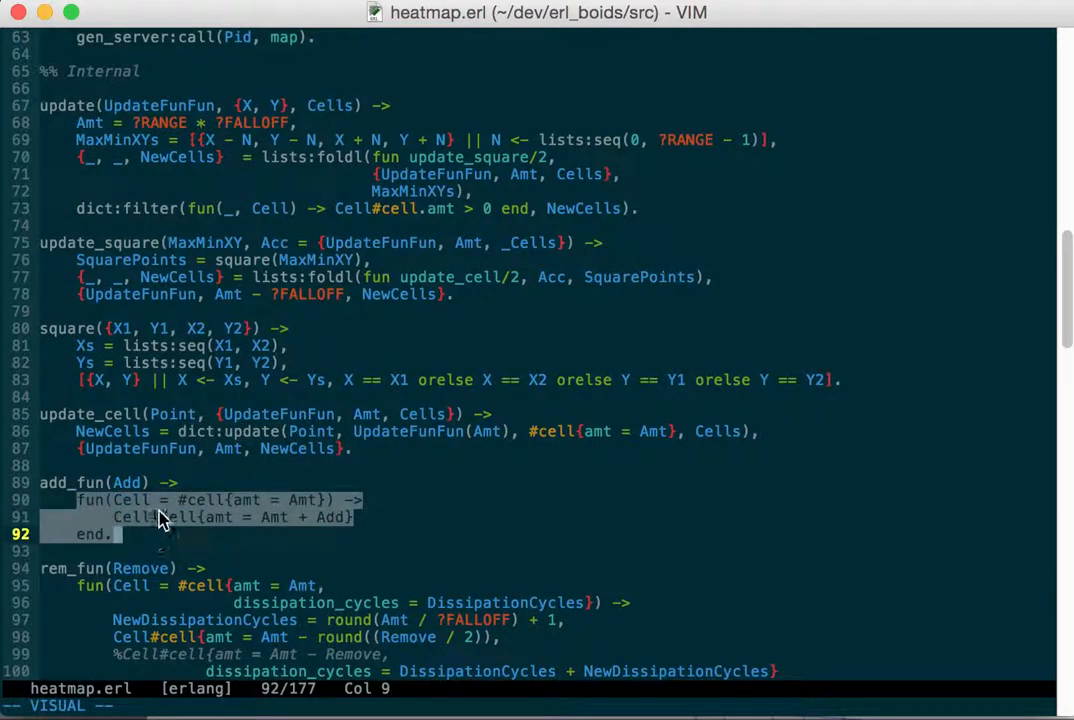
{"action": "scroll", "scroll_direction": "down", "scroll_amount": 3}
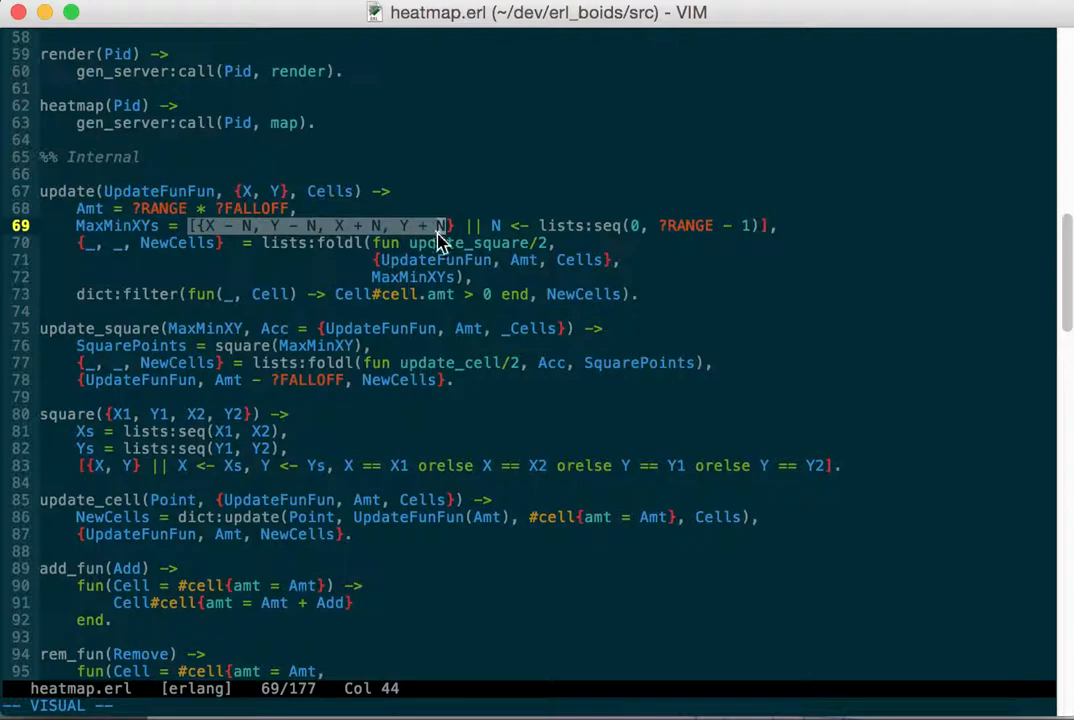
{"action": "mouse_move", "coordinate": [504, 318]}
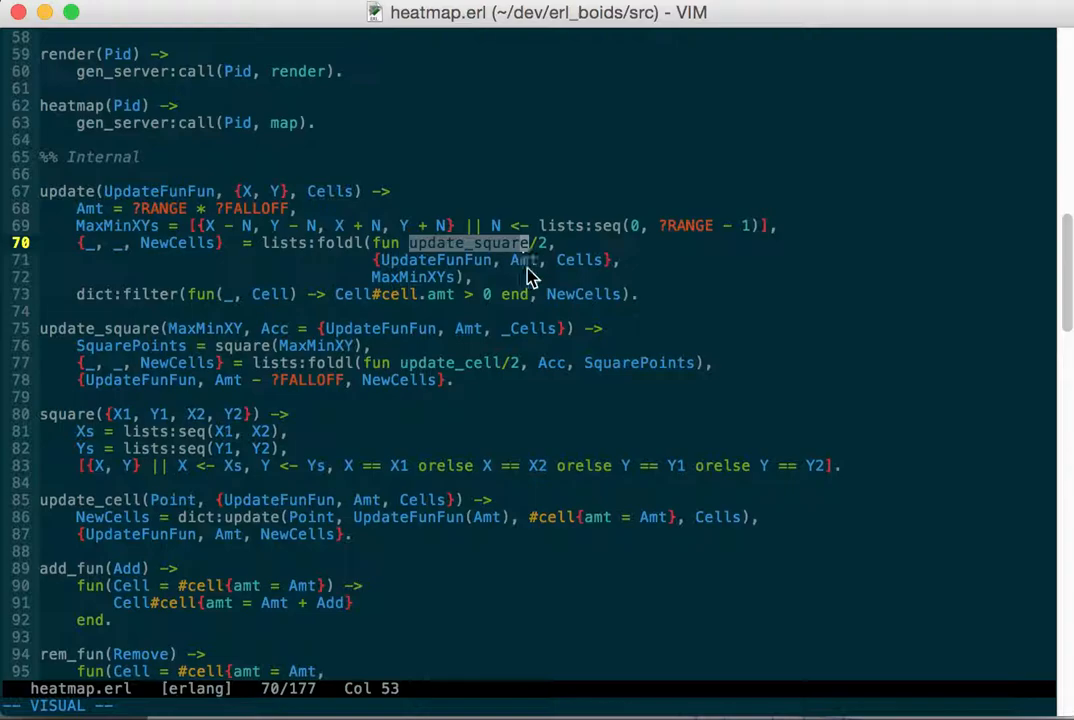
{"action": "mouse_move", "coordinate": [530, 308]}
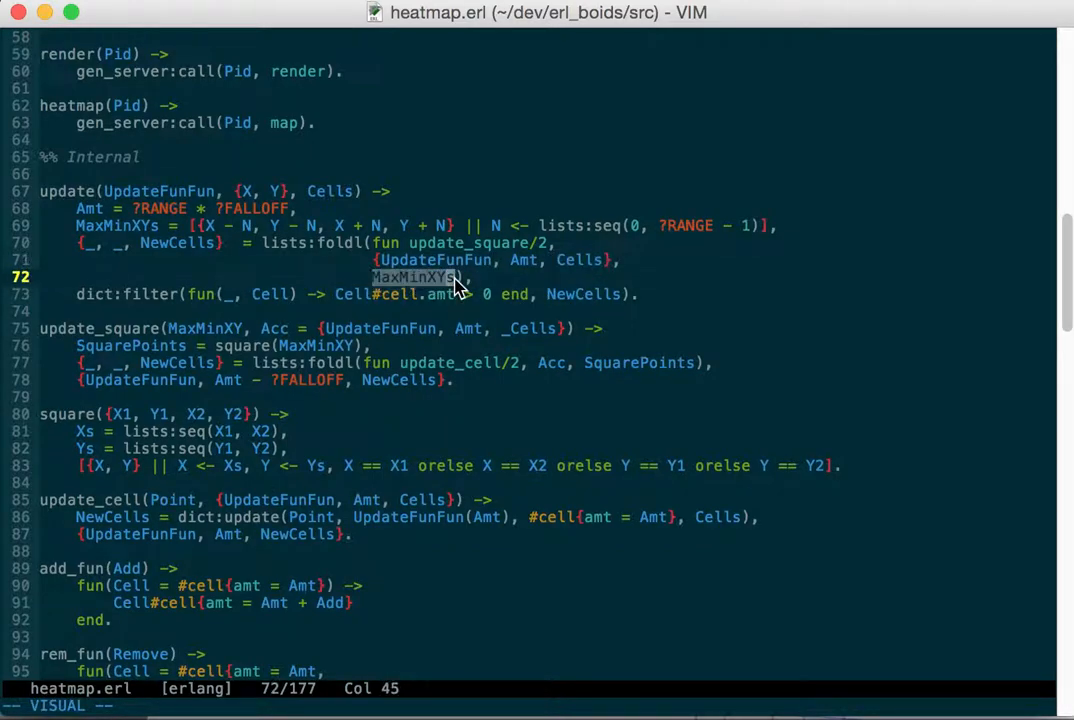
{"action": "mouse_move", "coordinate": [450, 304]}
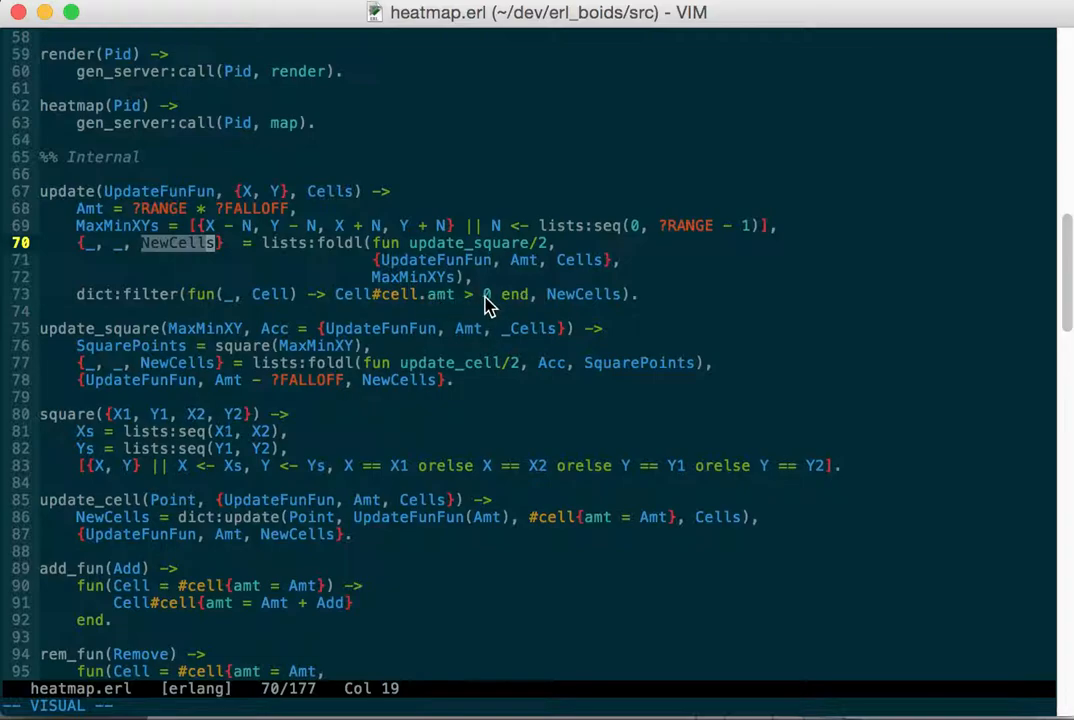
{"action": "scroll", "scroll_direction": "down", "scroll_amount": 3}
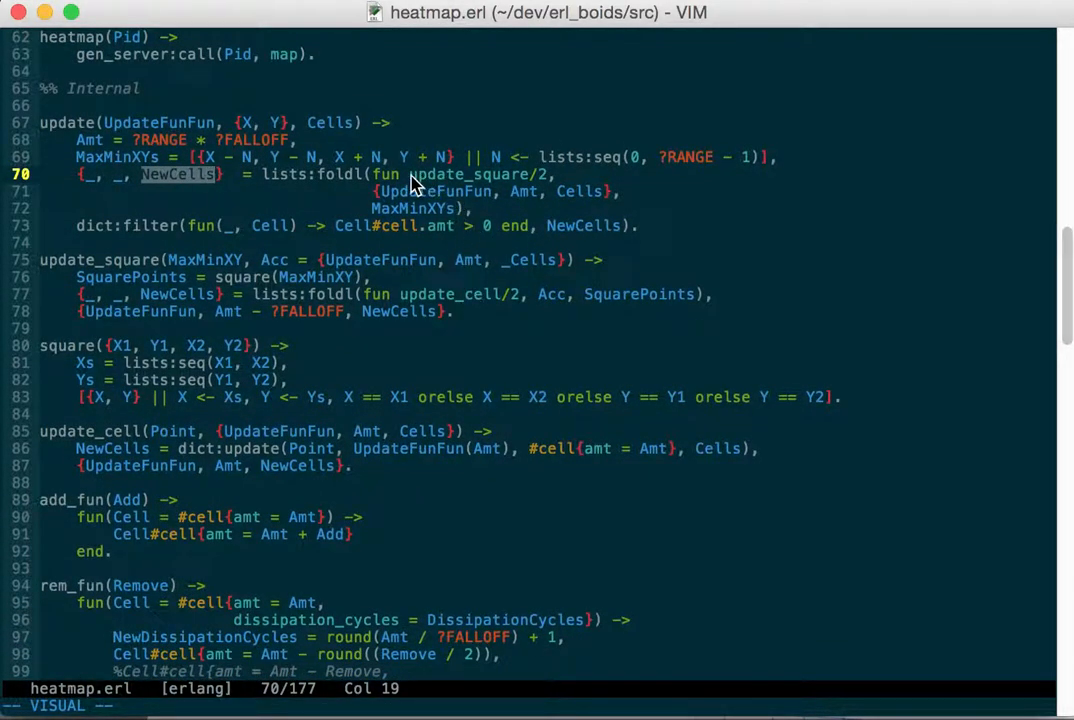
{"action": "mouse_move", "coordinate": [252, 276]}
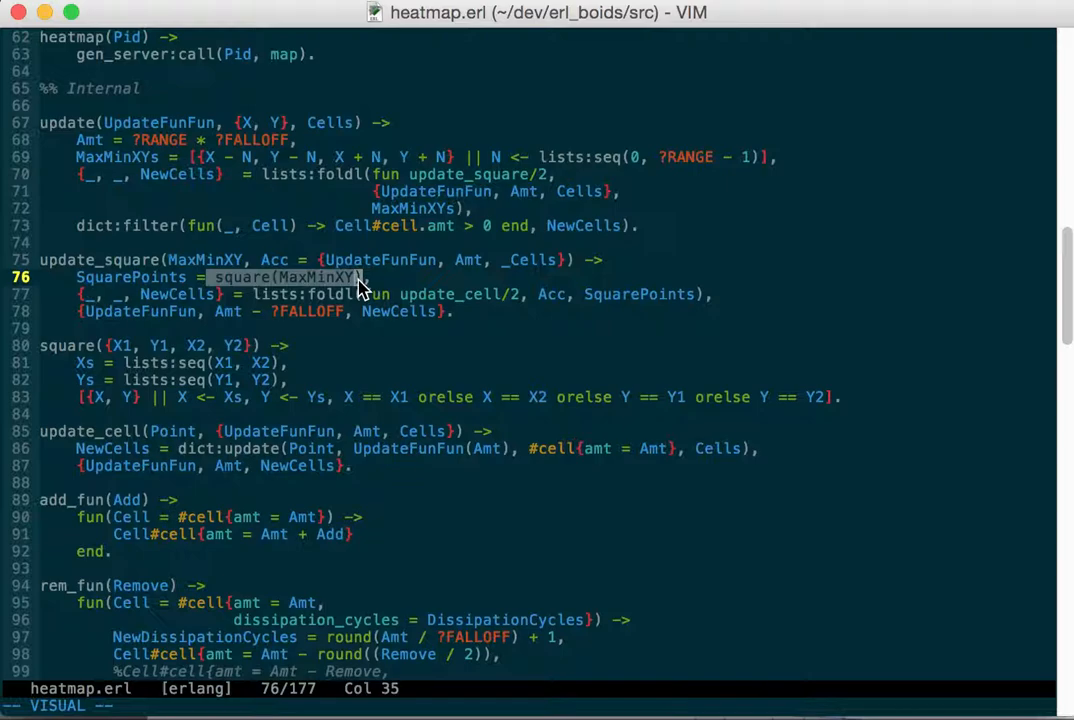
{"action": "mouse_move", "coordinate": [430, 280]}
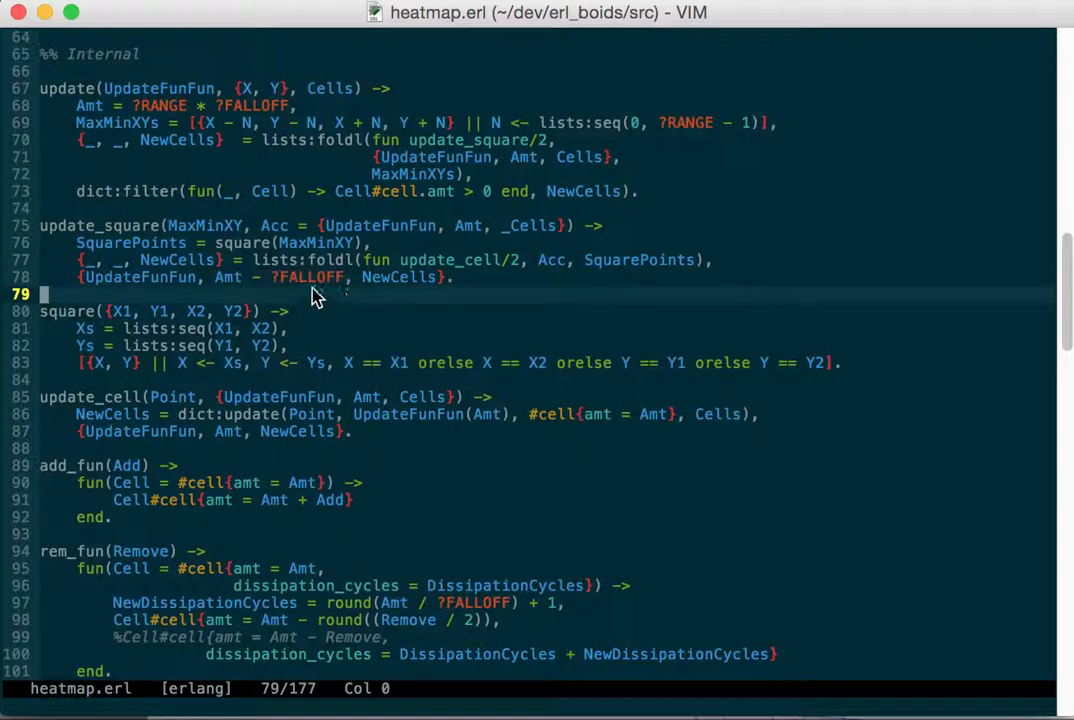
{"action": "mouse_move", "coordinate": [268, 260]}
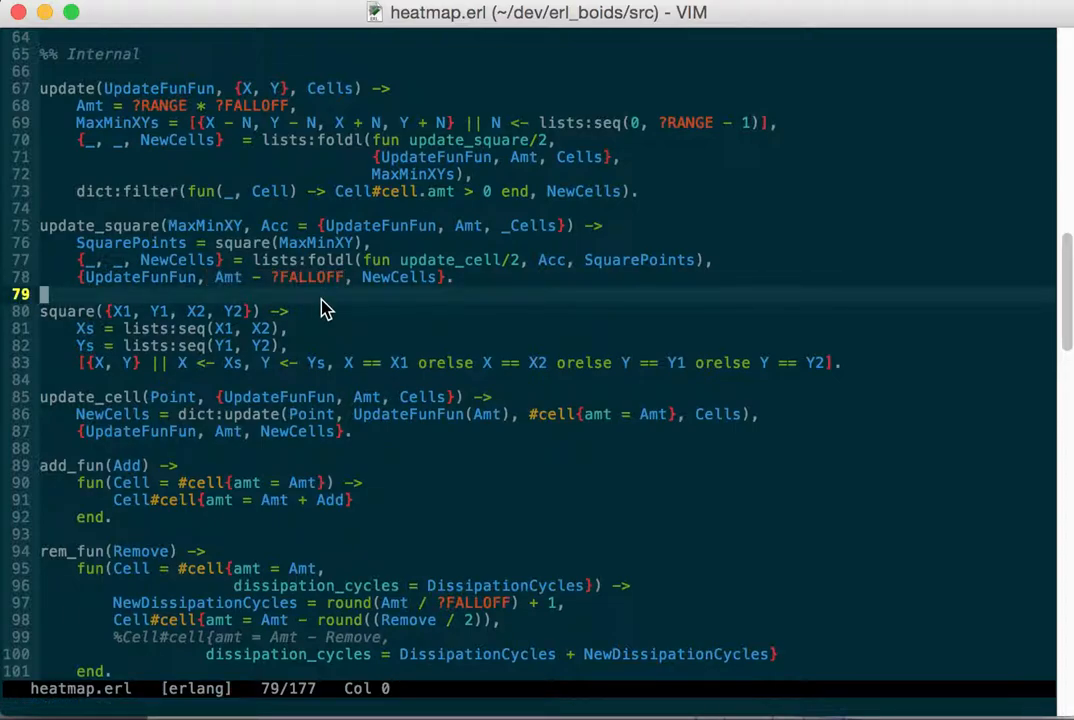
{"action": "scroll", "scroll_direction": "down", "scroll_amount": 3}
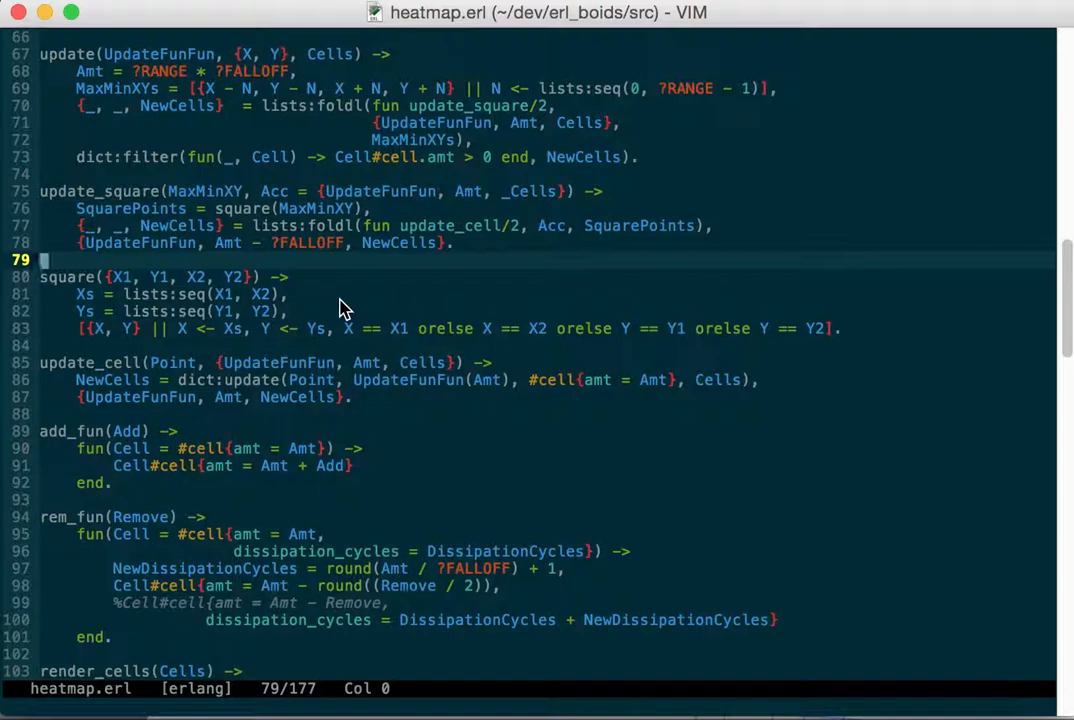
{"action": "mouse_move", "coordinate": [304, 304]}
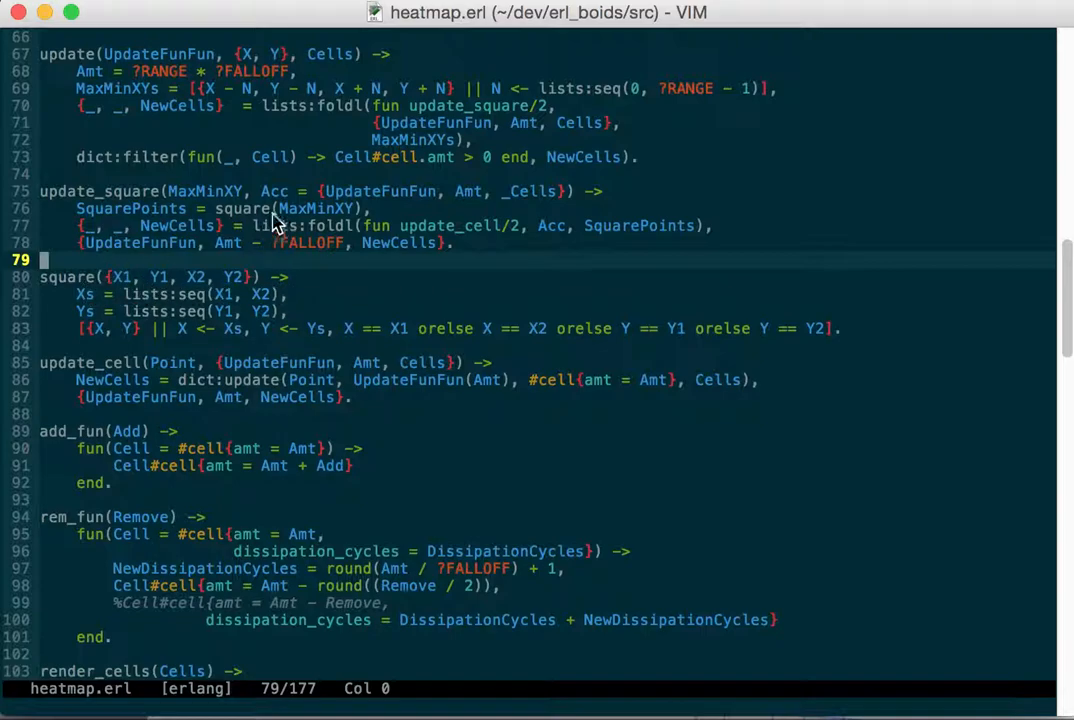
{"action": "mouse_move", "coordinate": [258, 238]}
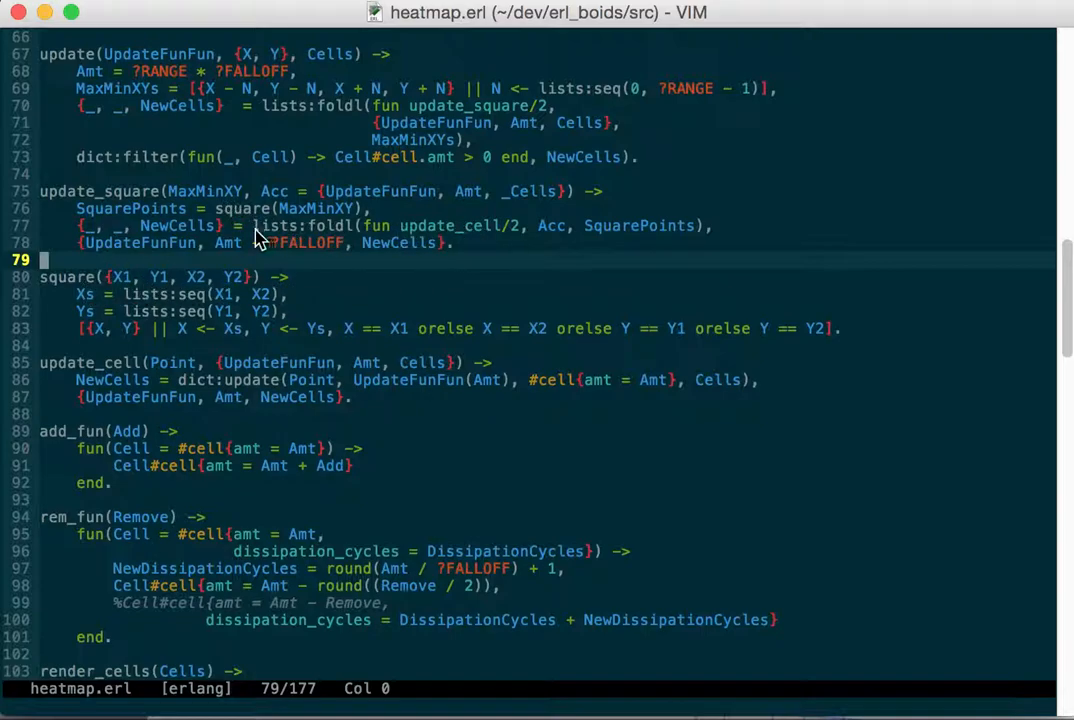
{"action": "mouse_move", "coordinate": [350, 236]}
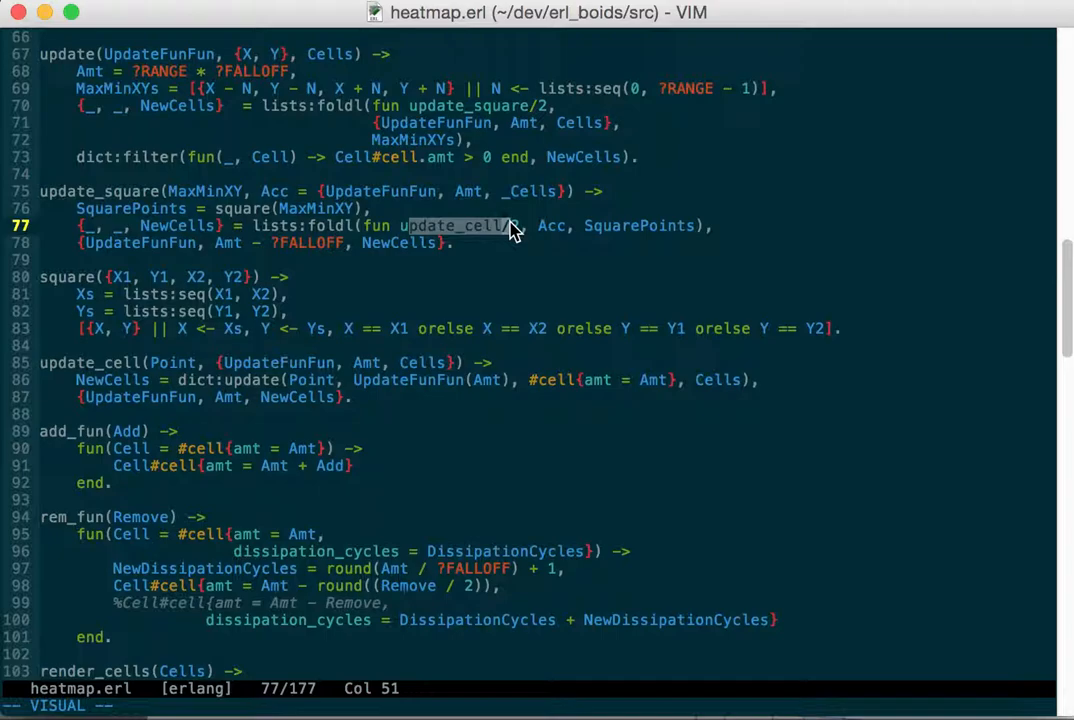
{"action": "mouse_move", "coordinate": [470, 242]}
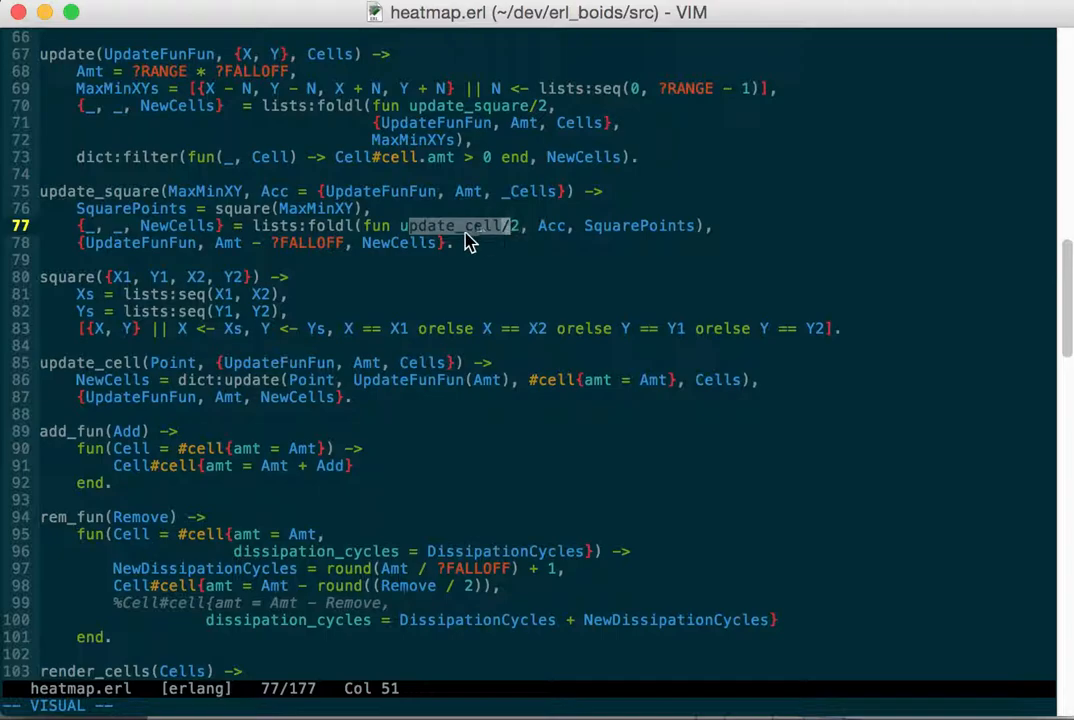
{"action": "mouse_move", "coordinate": [100, 304]}
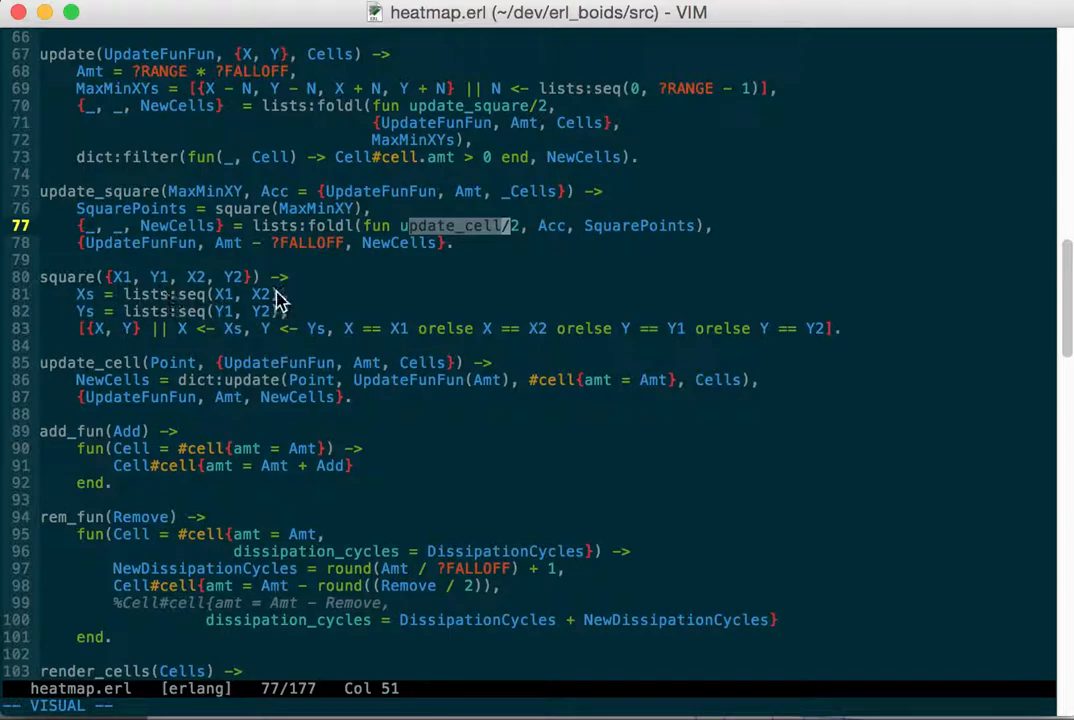
{"action": "mouse_move", "coordinate": [262, 316]}
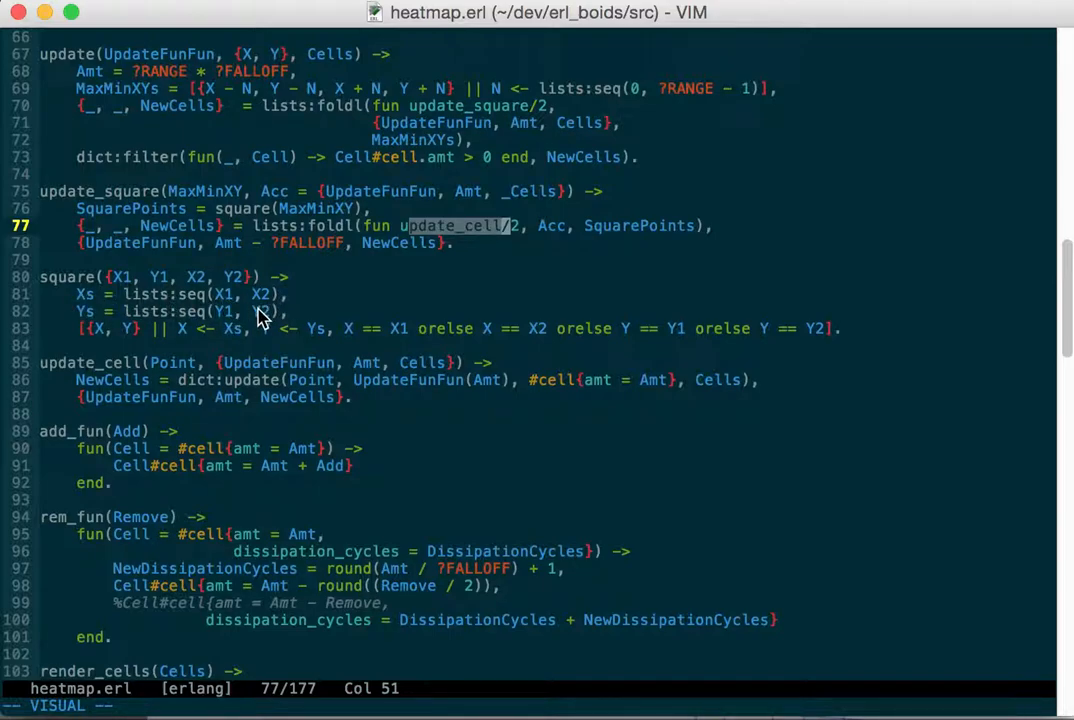
{"action": "mouse_move", "coordinate": [264, 316]}
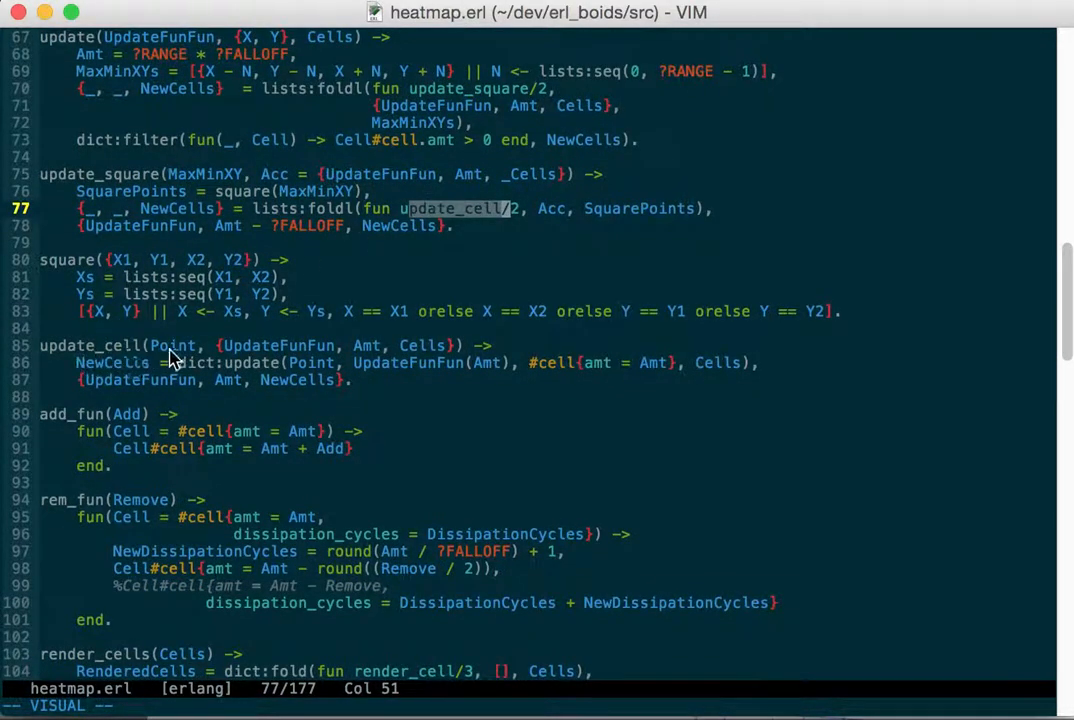
{"action": "mouse_move", "coordinate": [318, 358]}
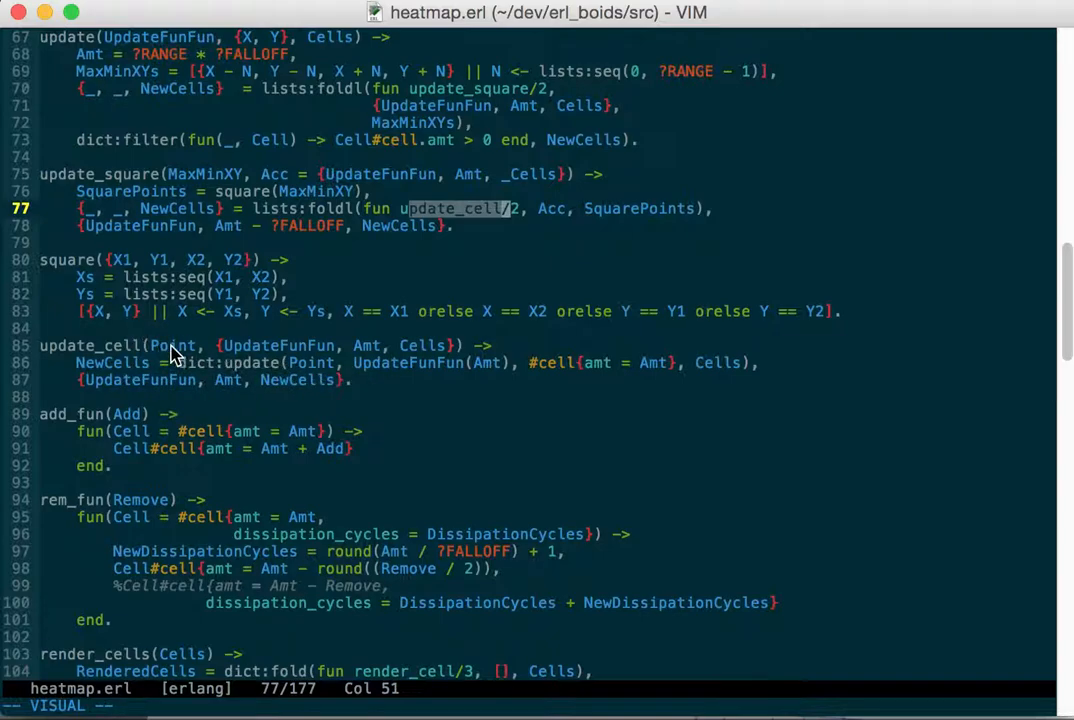
{"action": "mouse_move", "coordinate": [320, 372]}
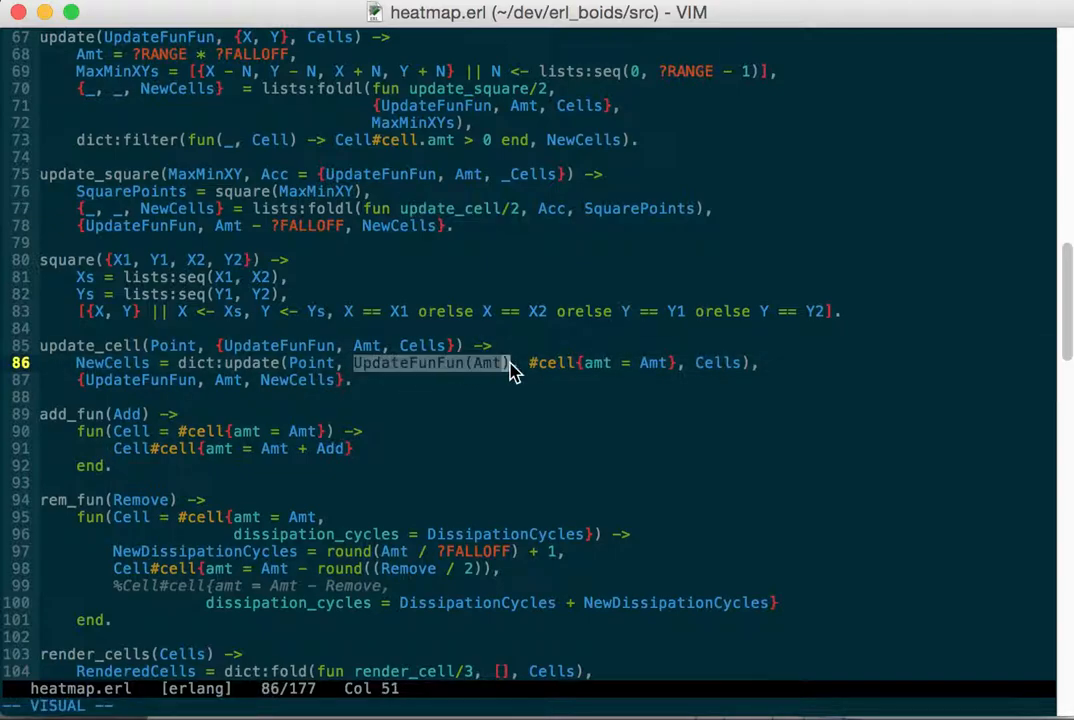
{"action": "mouse_move", "coordinate": [492, 378]}
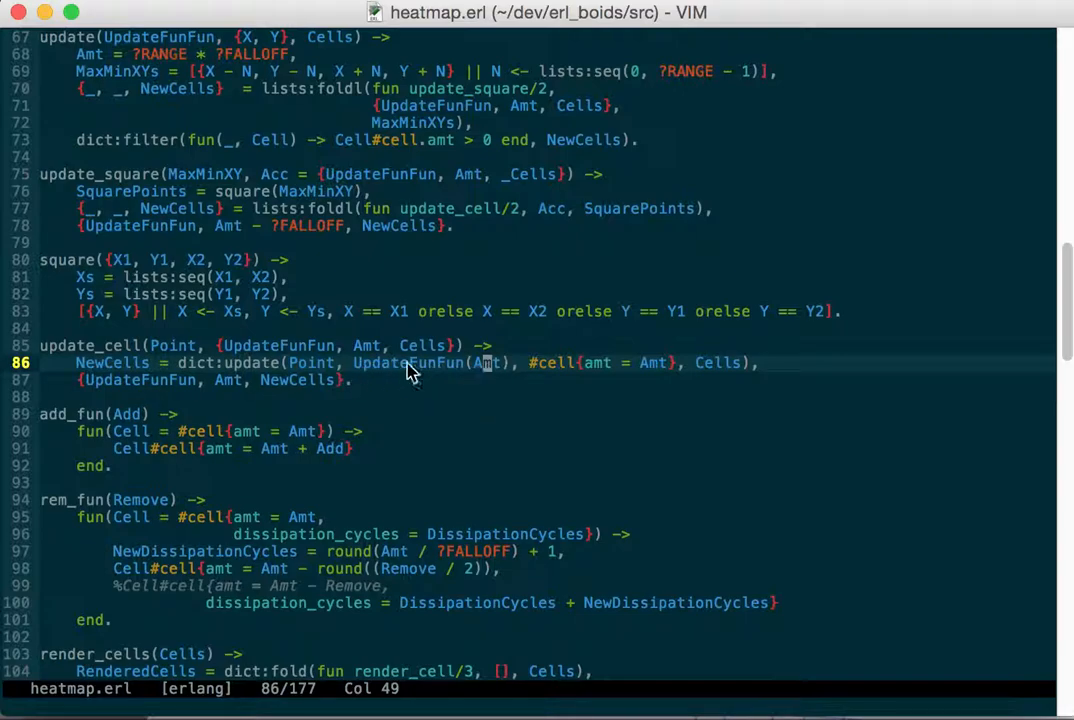
{"action": "mouse_move", "coordinate": [316, 370]}
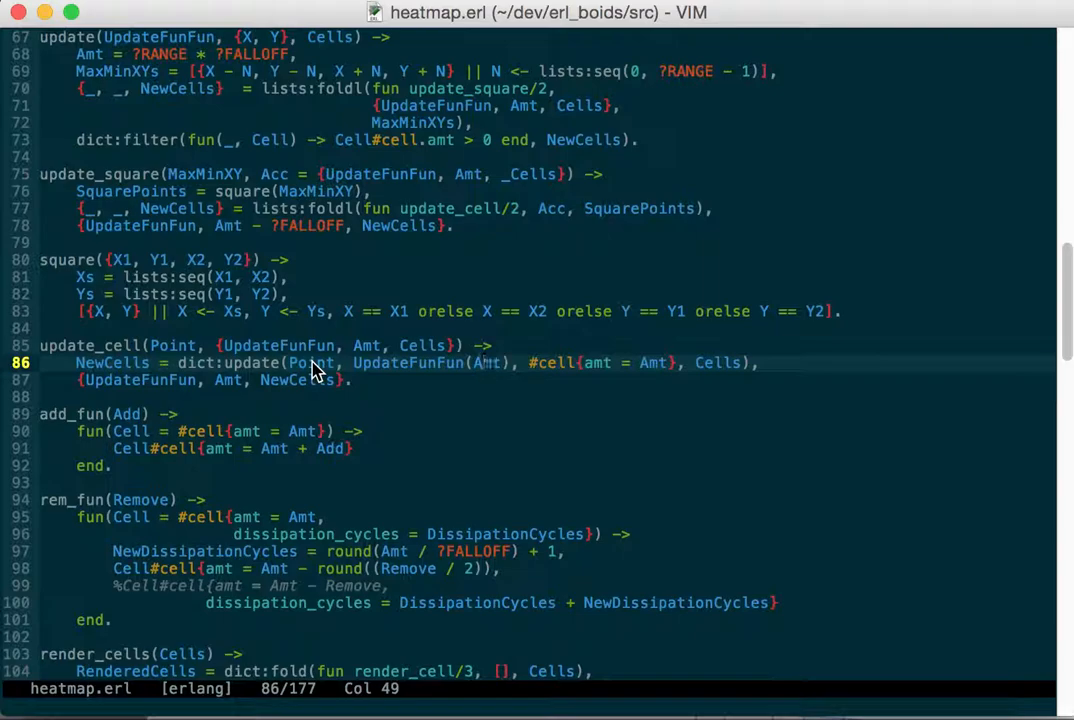
{"action": "mouse_move", "coordinate": [536, 368]}
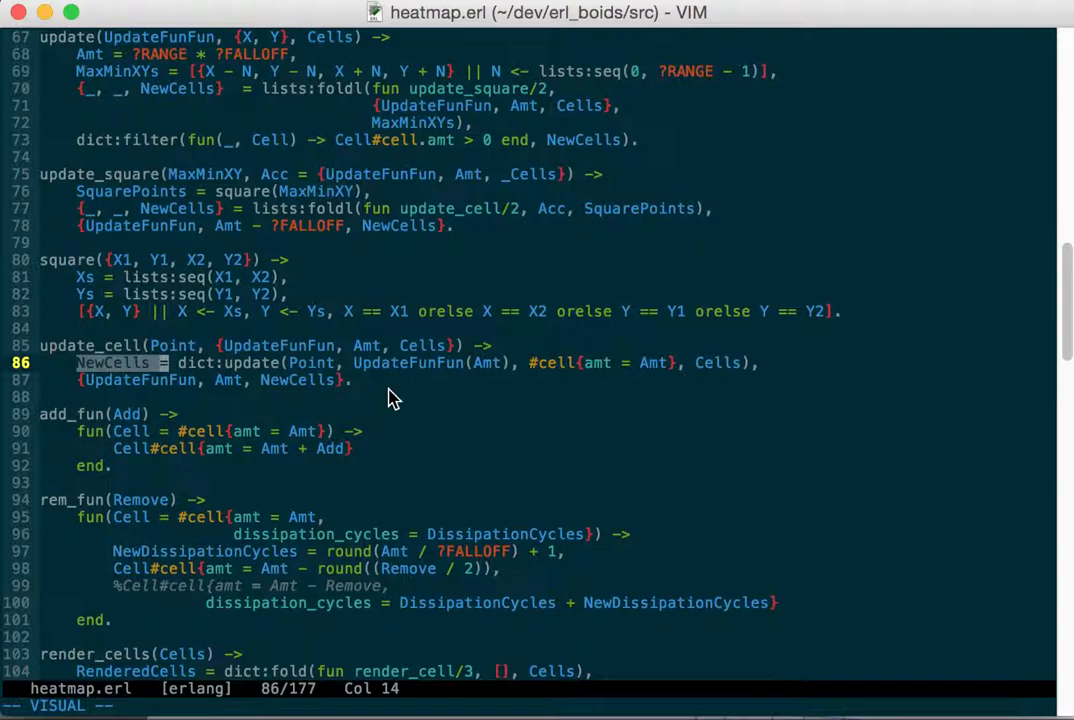
{"action": "scroll", "scroll_direction": "down", "scroll_amount": 3}
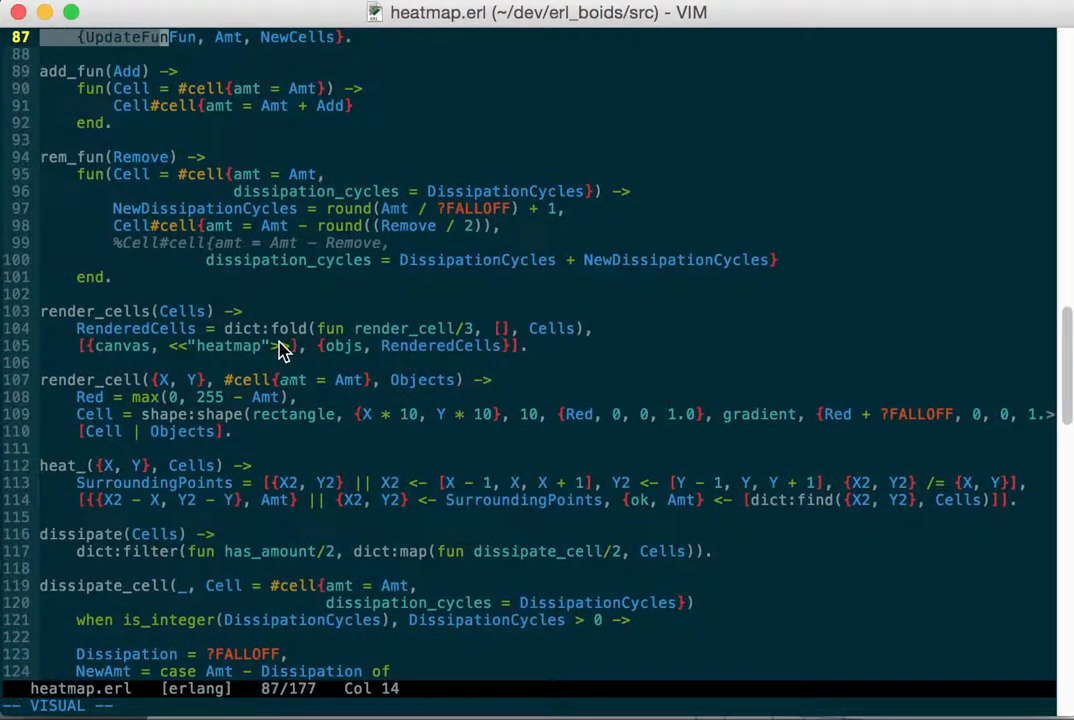
{"action": "mouse_move", "coordinate": [444, 338]}
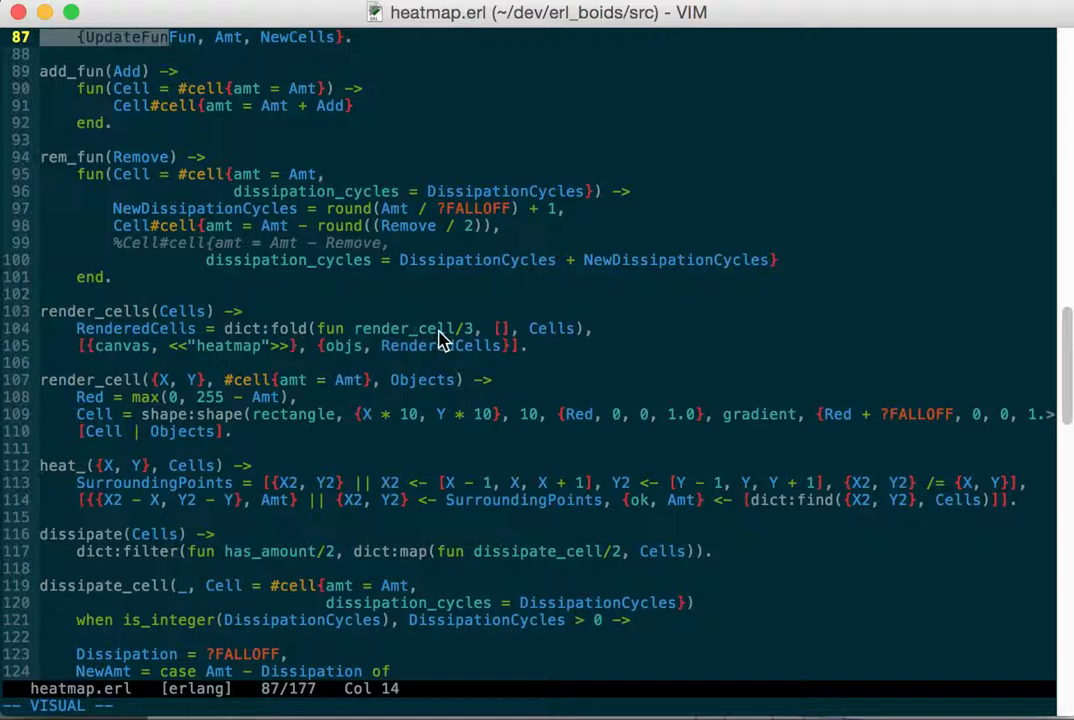
{"action": "scroll", "scroll_direction": "down", "scroll_amount": 3}
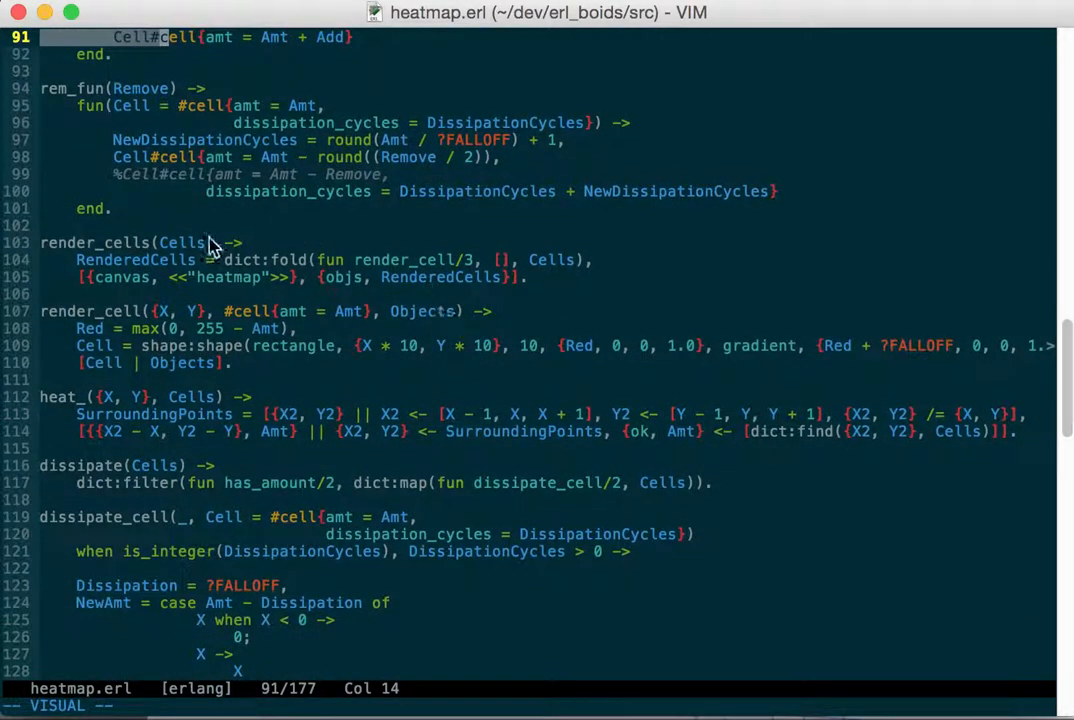
{"action": "mouse_move", "coordinate": [84, 284]}
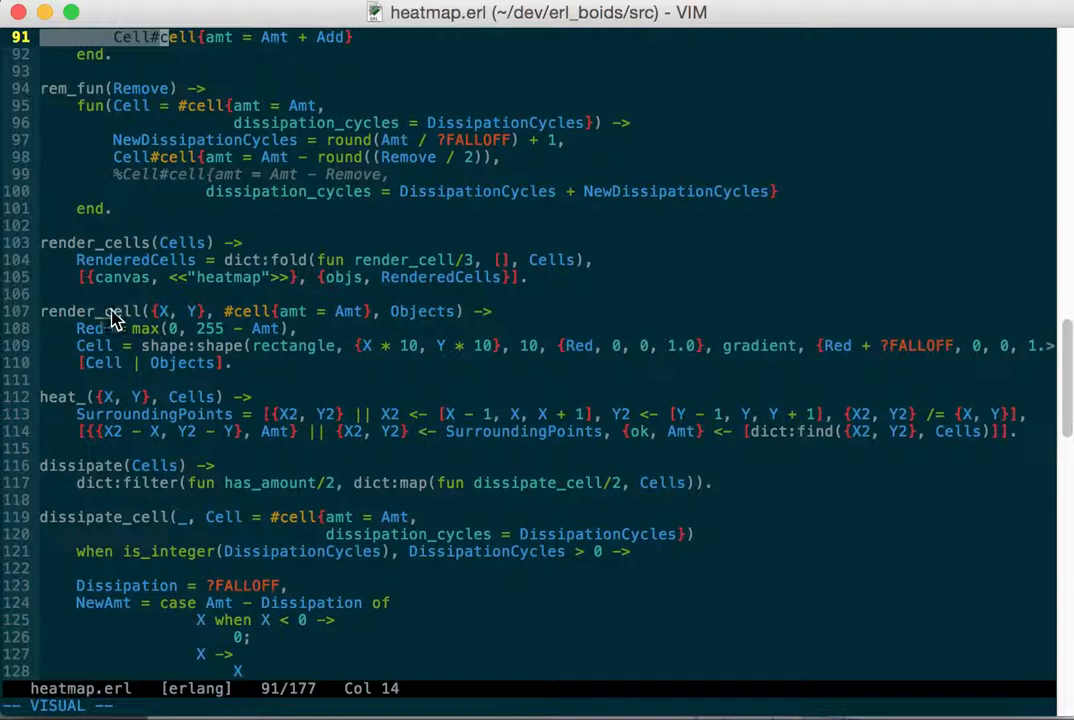
{"action": "mouse_move", "coordinate": [170, 364]}
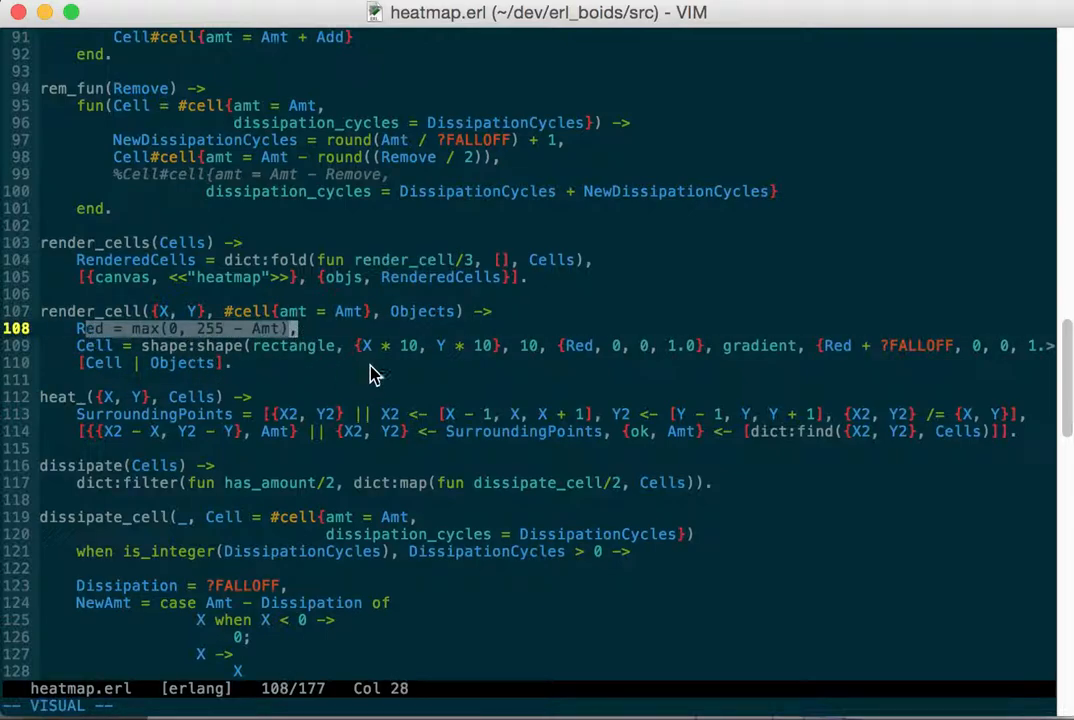
{"action": "mouse_move", "coordinate": [240, 350]}
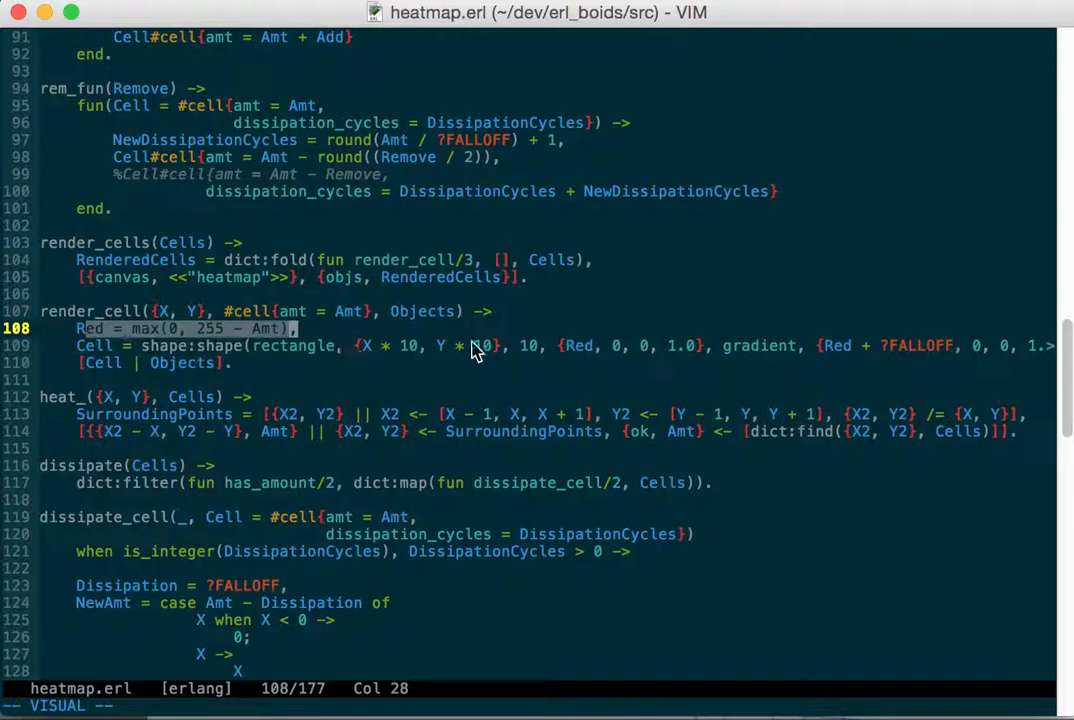
{"action": "mouse_move", "coordinate": [728, 356]}
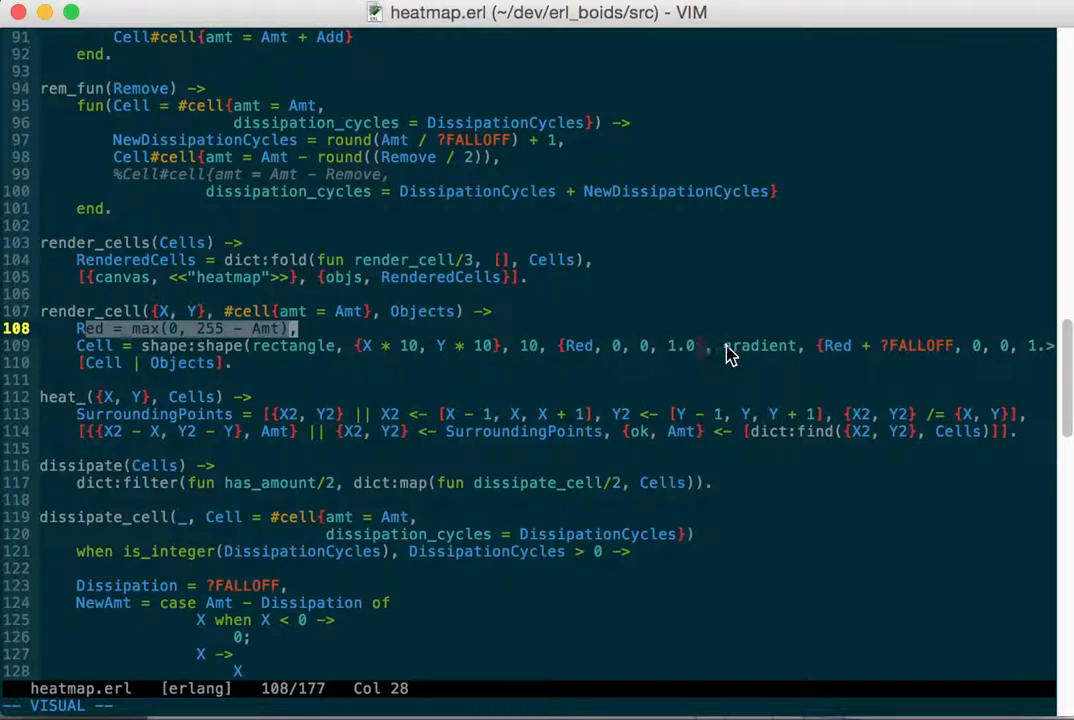
{"action": "scroll", "scroll_direction": "down", "scroll_amount": 3}
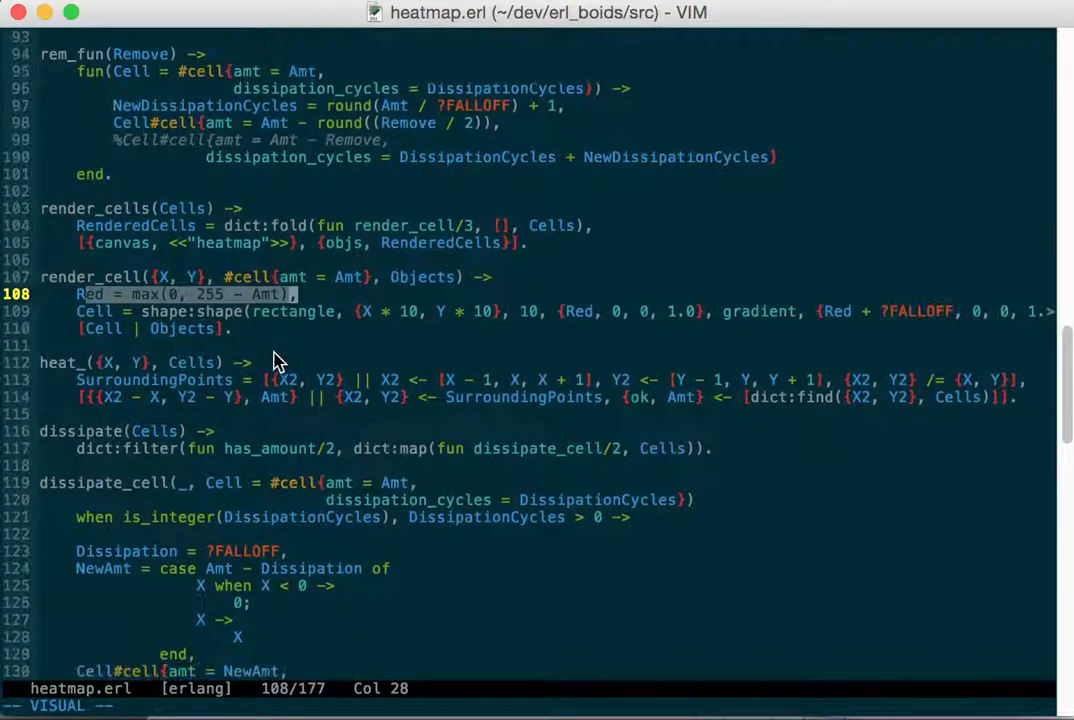
{"action": "scroll", "scroll_direction": "down", "scroll_amount": 3}
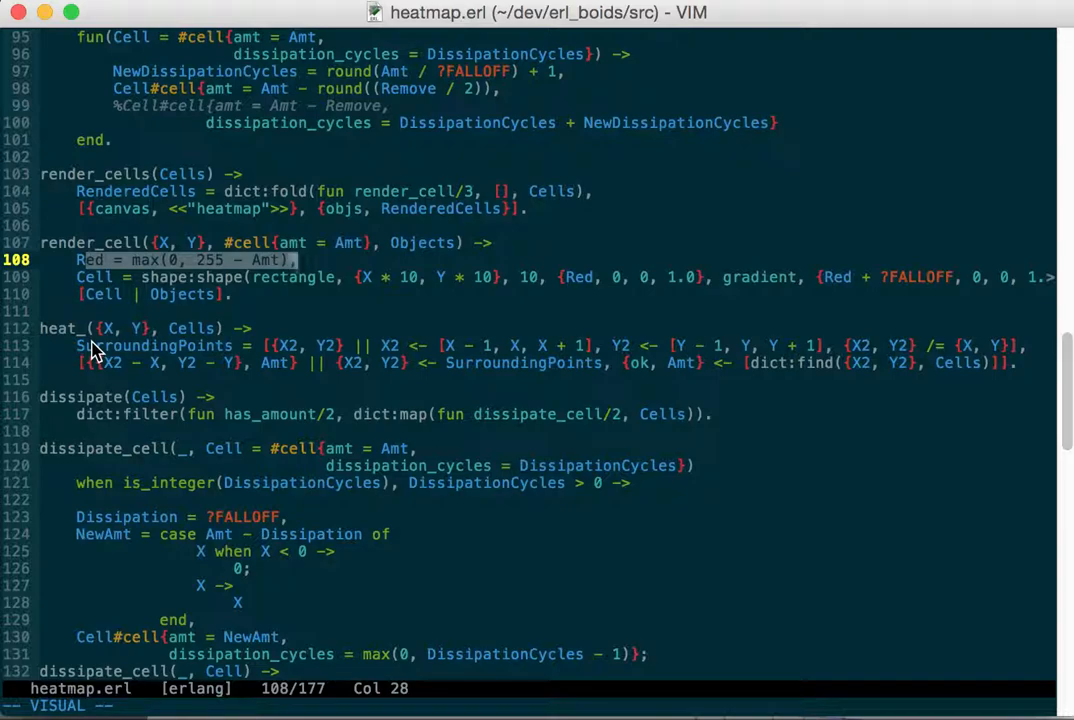
{"action": "mouse_move", "coordinate": [100, 336]}
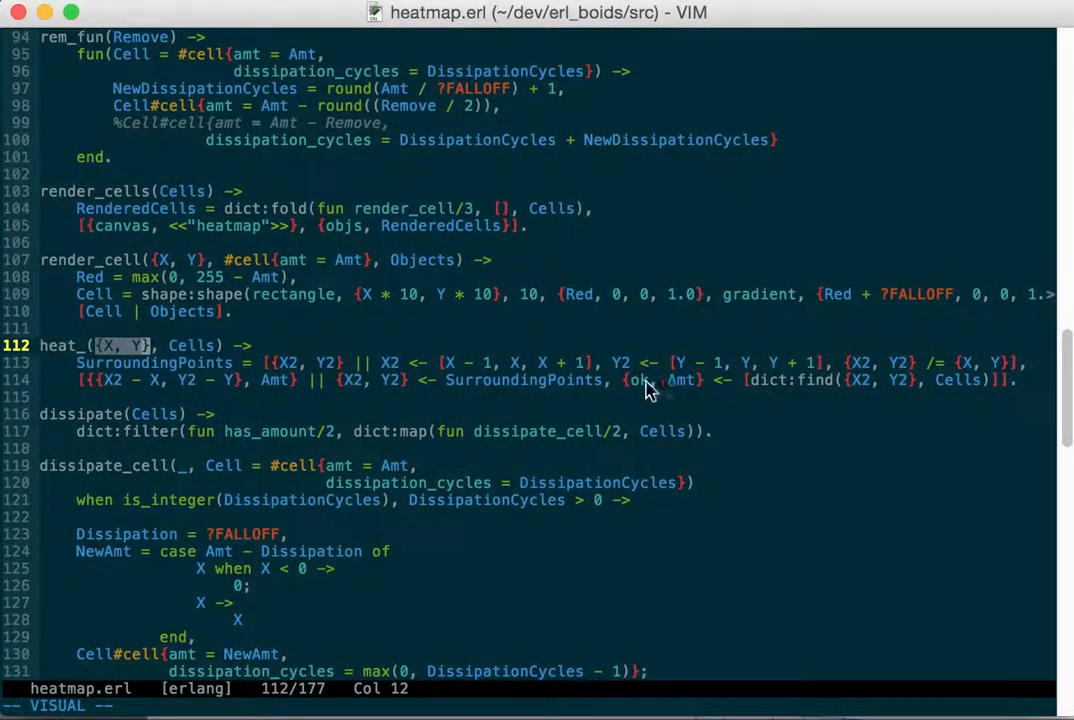
{"action": "scroll", "scroll_direction": "down", "scroll_amount": 3}
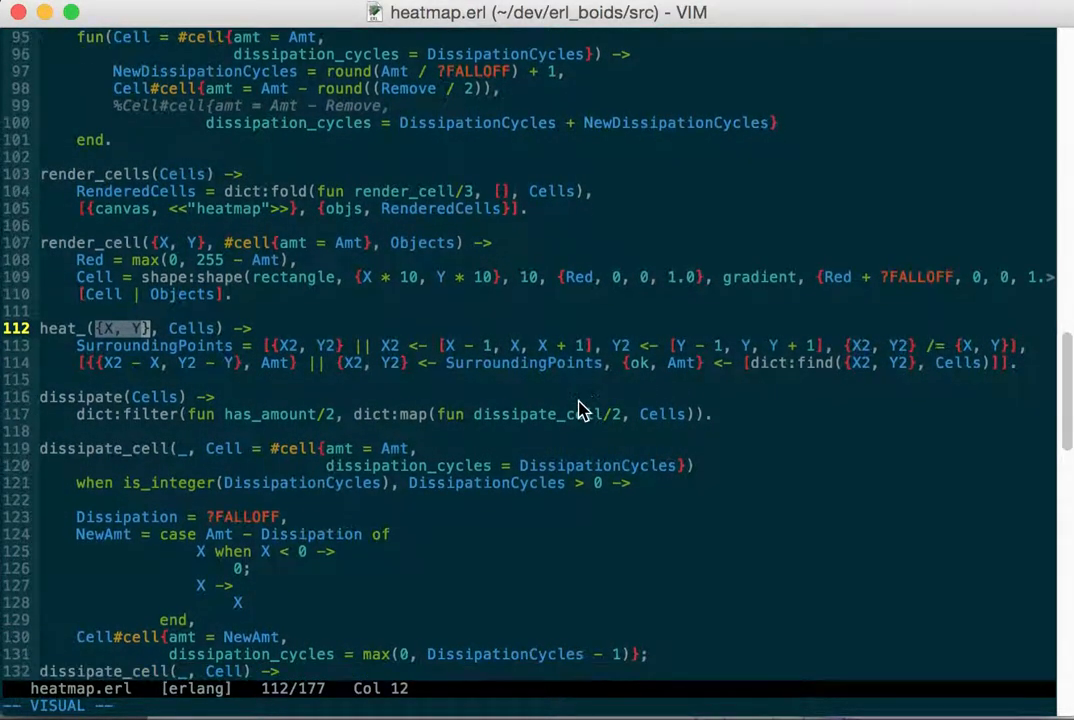
{"action": "mouse_move", "coordinate": [874, 424]}
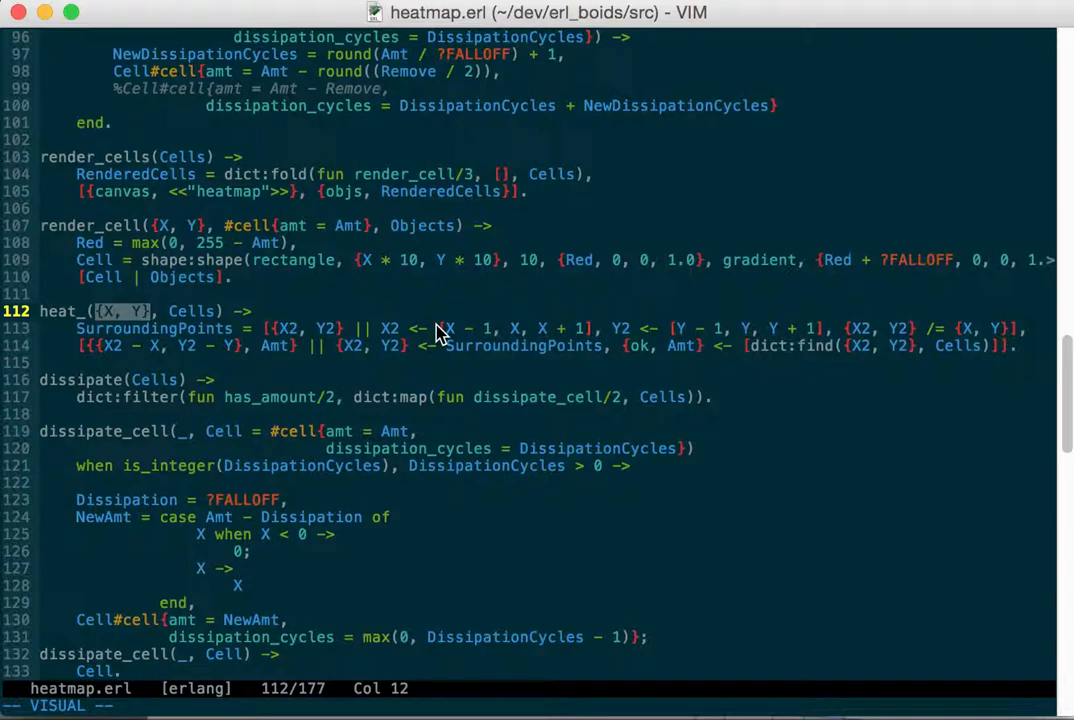
{"action": "scroll", "scroll_direction": "down", "scroll_amount": 3}
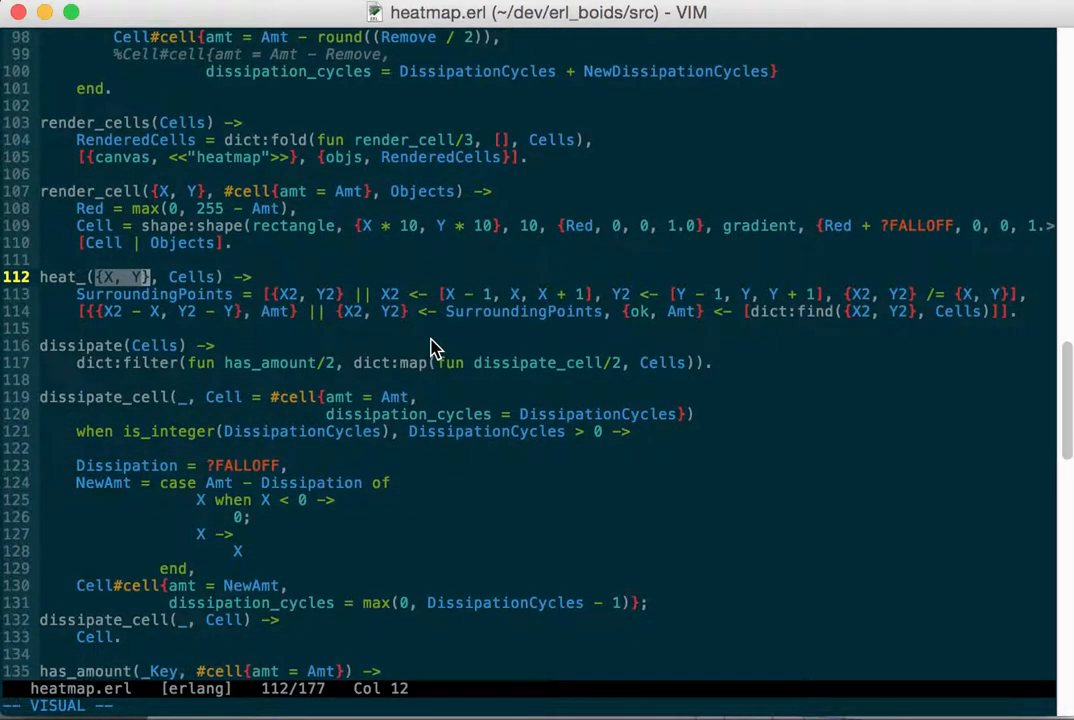
{"action": "scroll", "scroll_direction": "down", "scroll_amount": 3}
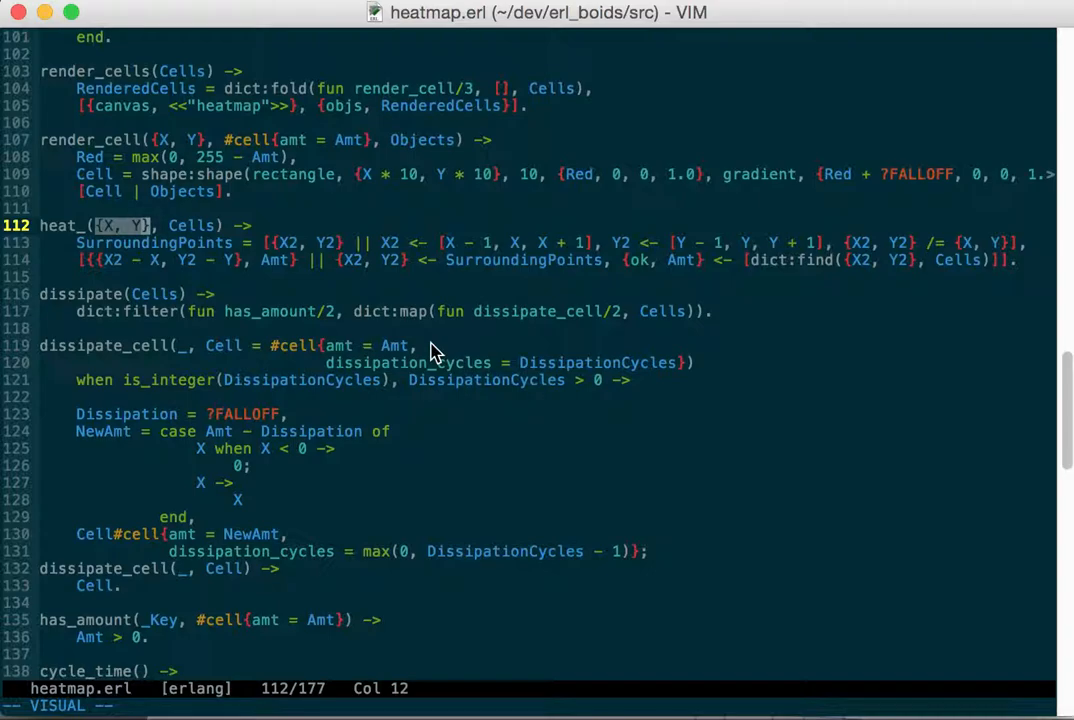
{"action": "mouse_move", "coordinate": [110, 304]}
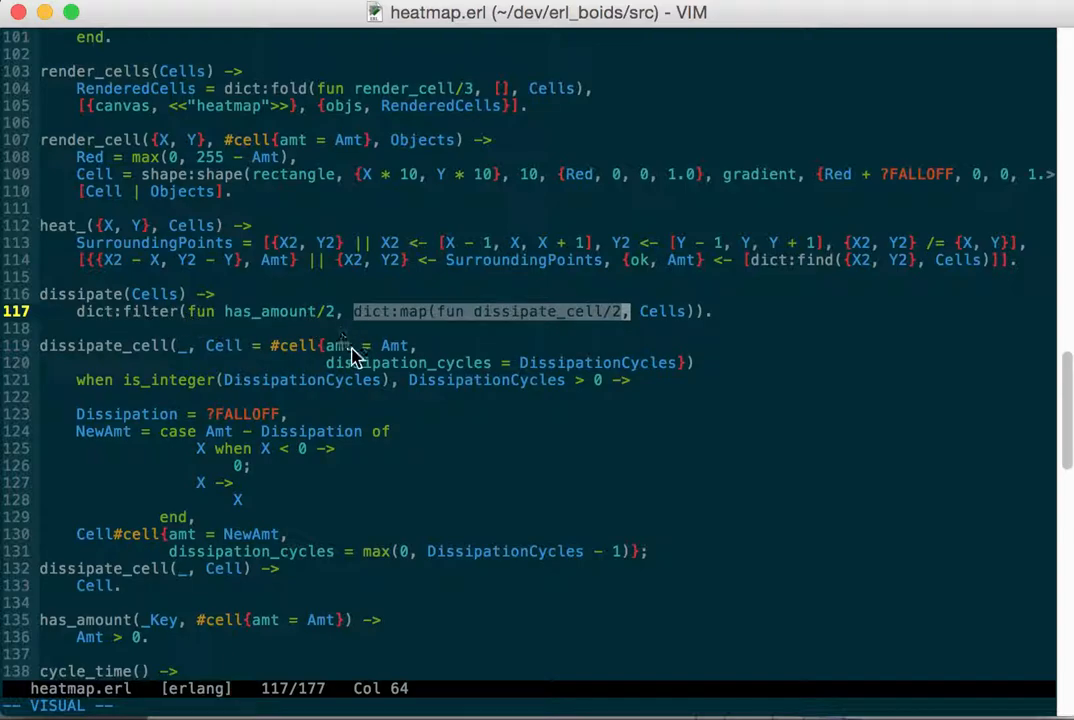
{"action": "scroll", "scroll_direction": "down", "scroll_amount": 3}
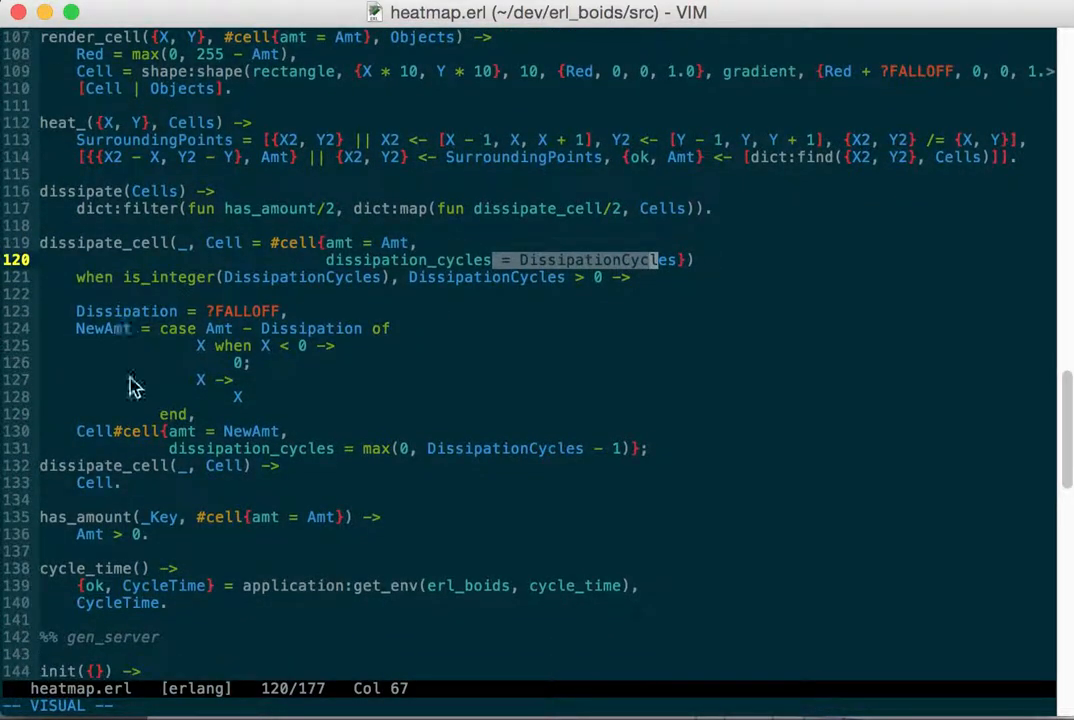
{"action": "mouse_move", "coordinate": [390, 388]}
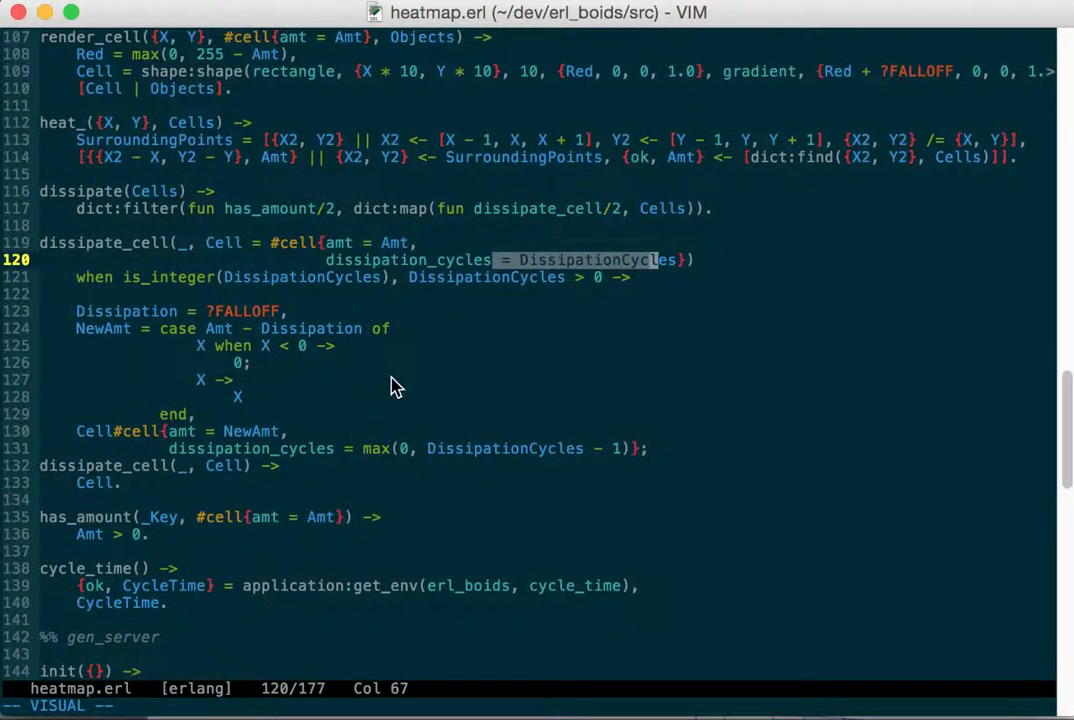
{"action": "scroll", "scroll_direction": "down", "scroll_amount": 3}
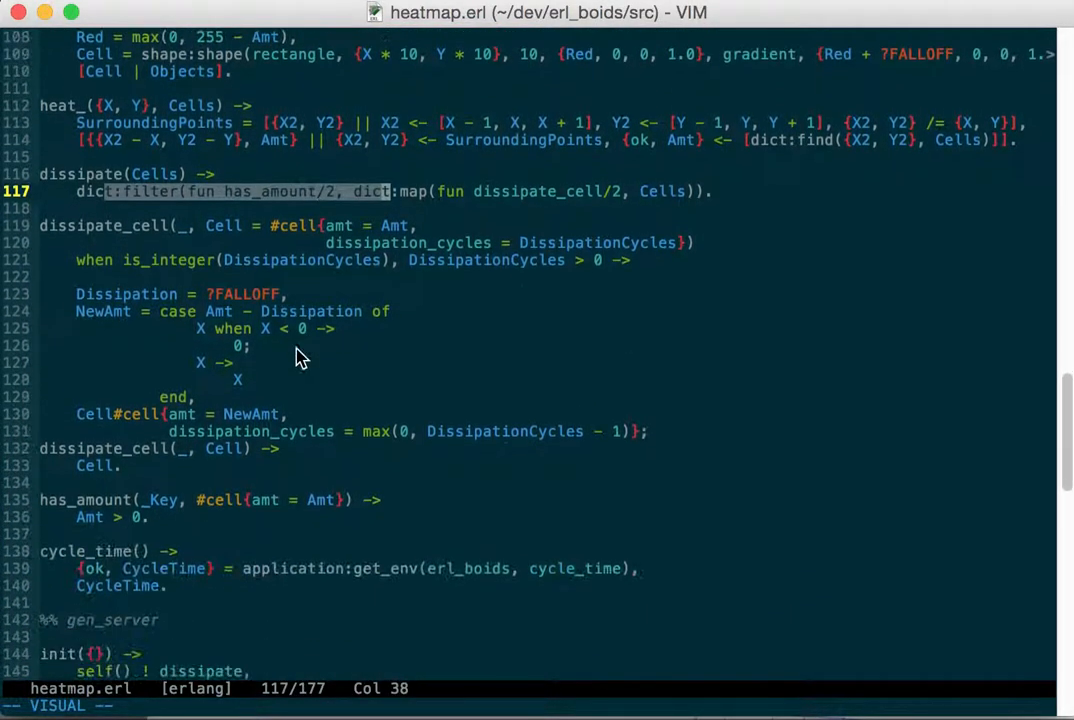
{"action": "scroll", "scroll_direction": "down", "scroll_amount": 3}
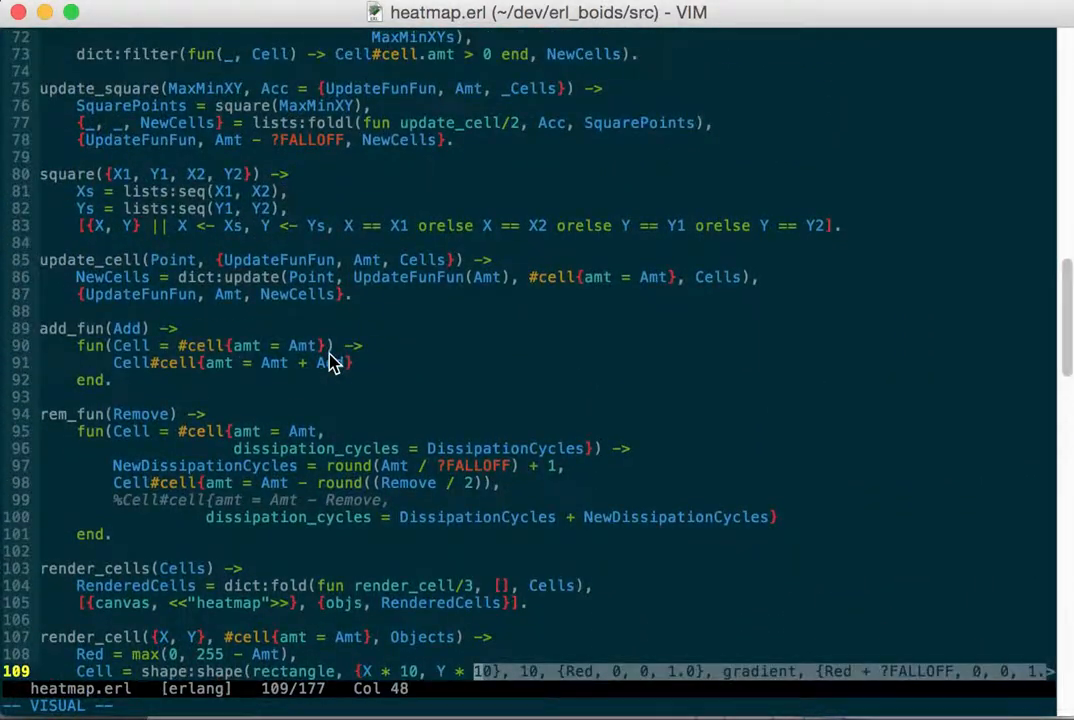
{"action": "scroll", "scroll_direction": "up", "scroll_amount": 3}
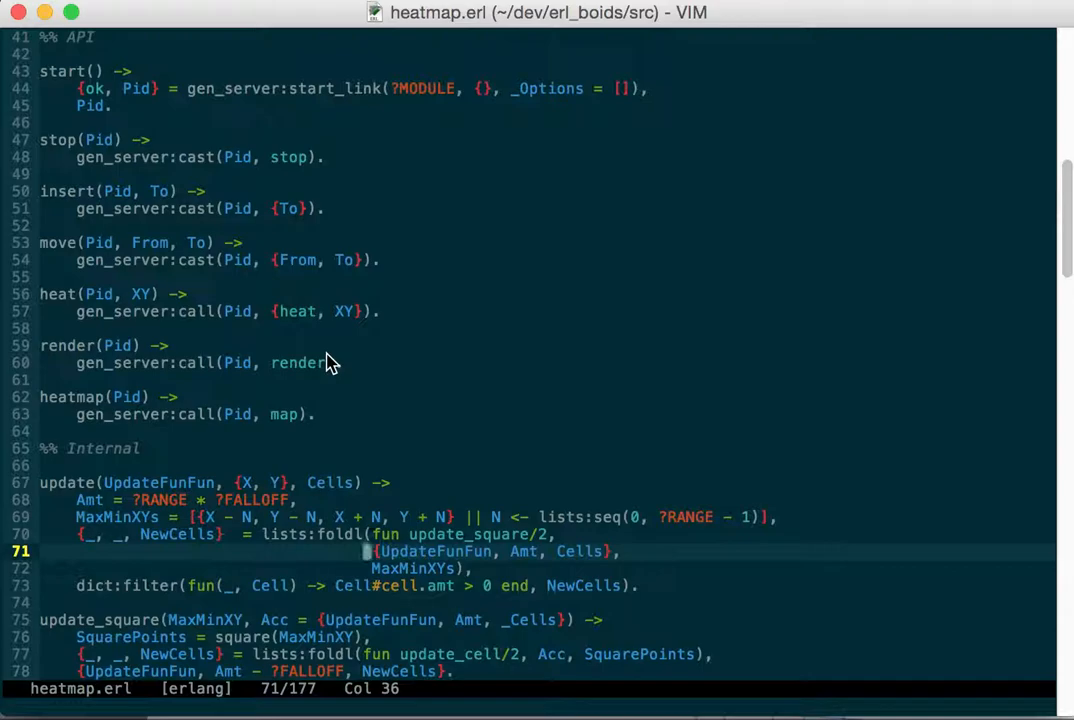
{"action": "mouse_move", "coordinate": [436, 262]}
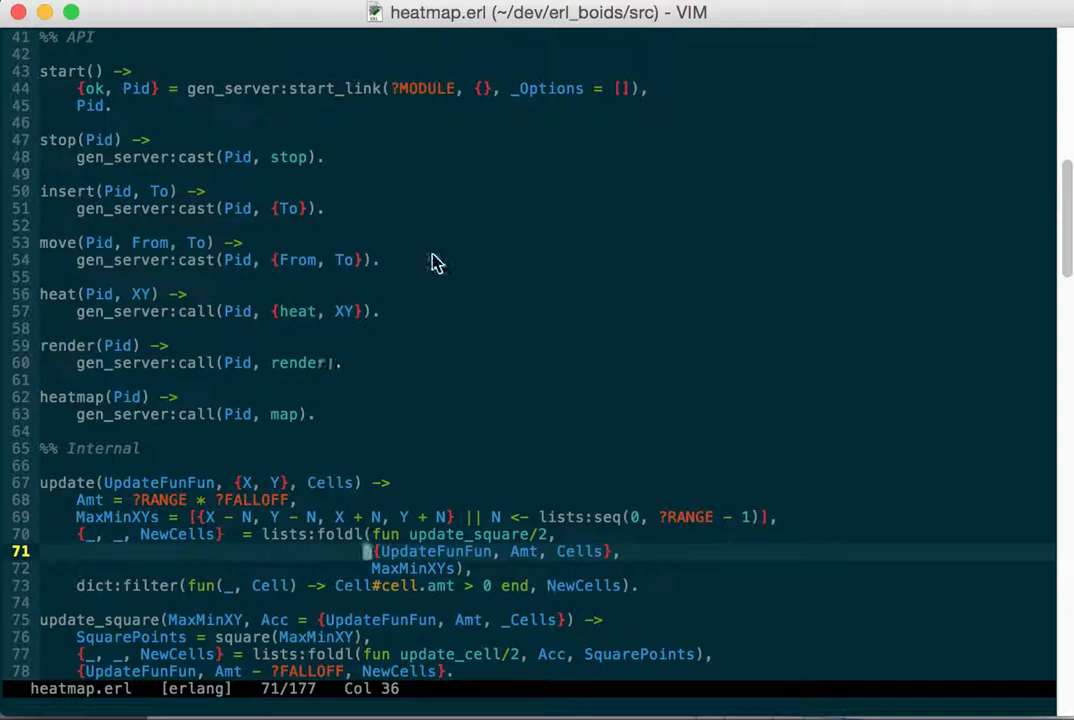